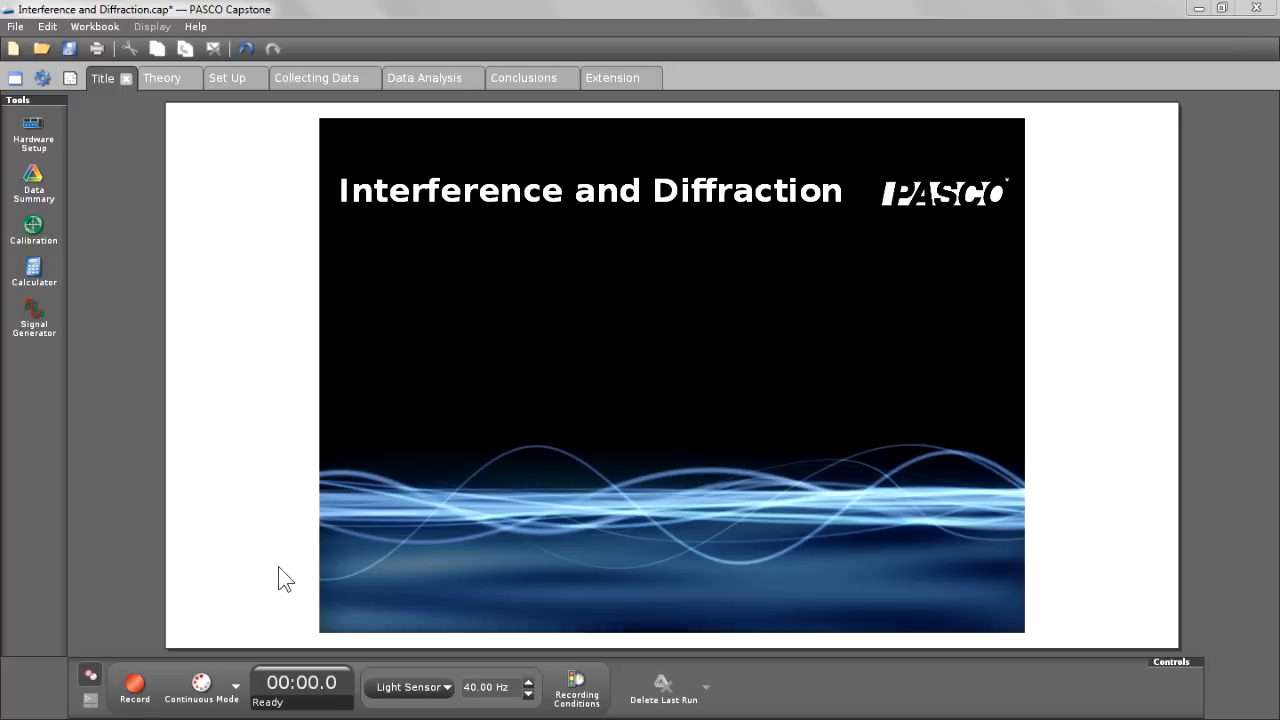
pyautogui.moveTo(296, 404)
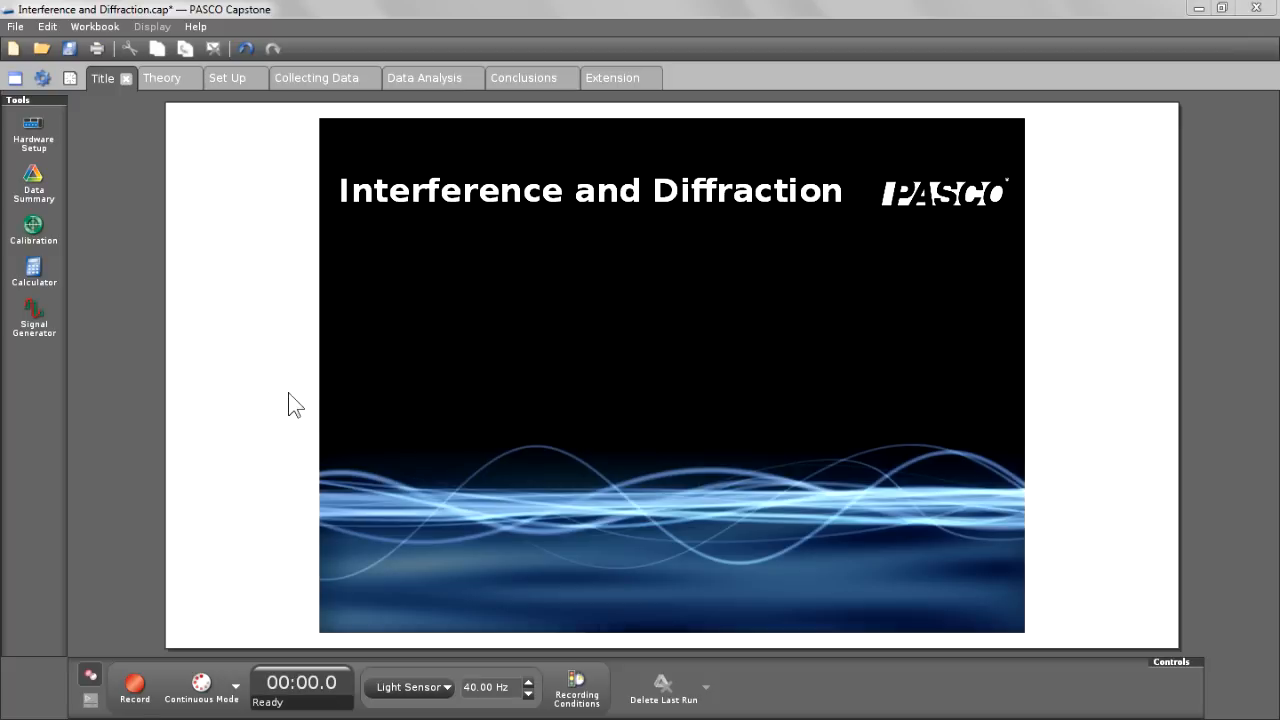
# Switch from the title page to the Theory page on single-slit diffraction
pyautogui.click(160, 78)
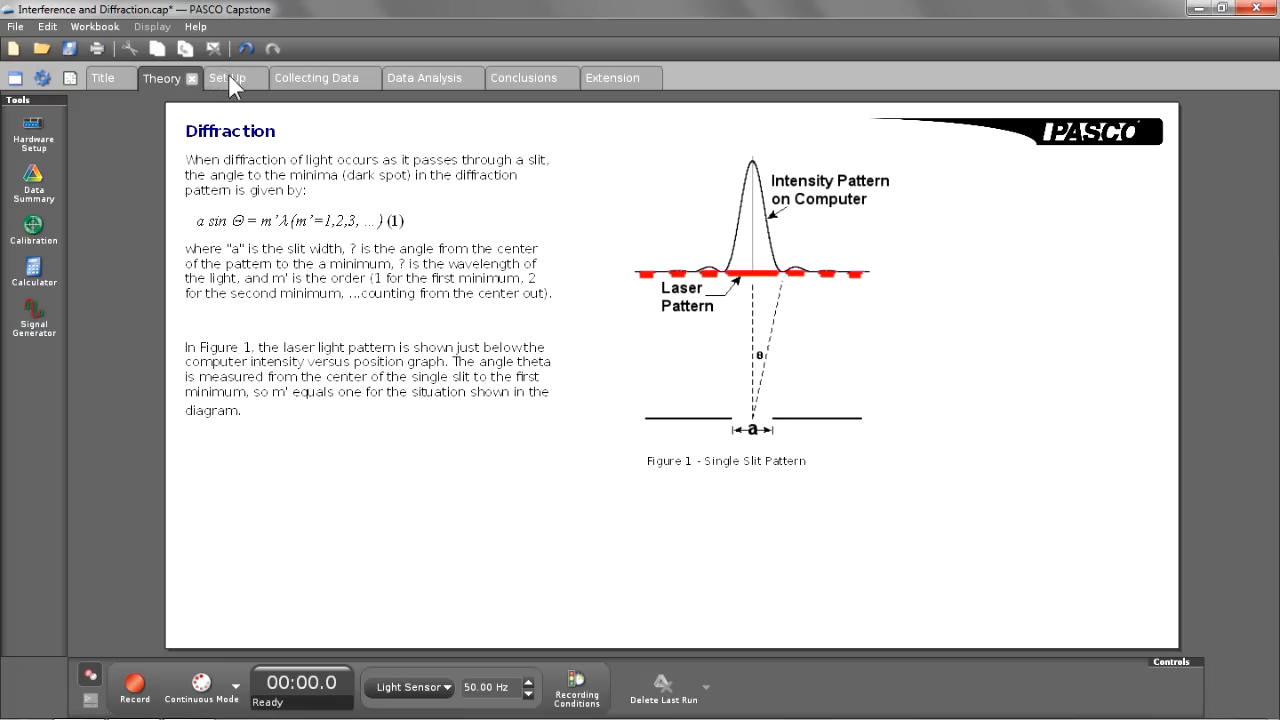
# Go to the Set Up page, play the Interference & Diffraction Tips video, then pause it
pyautogui.click(226, 78)
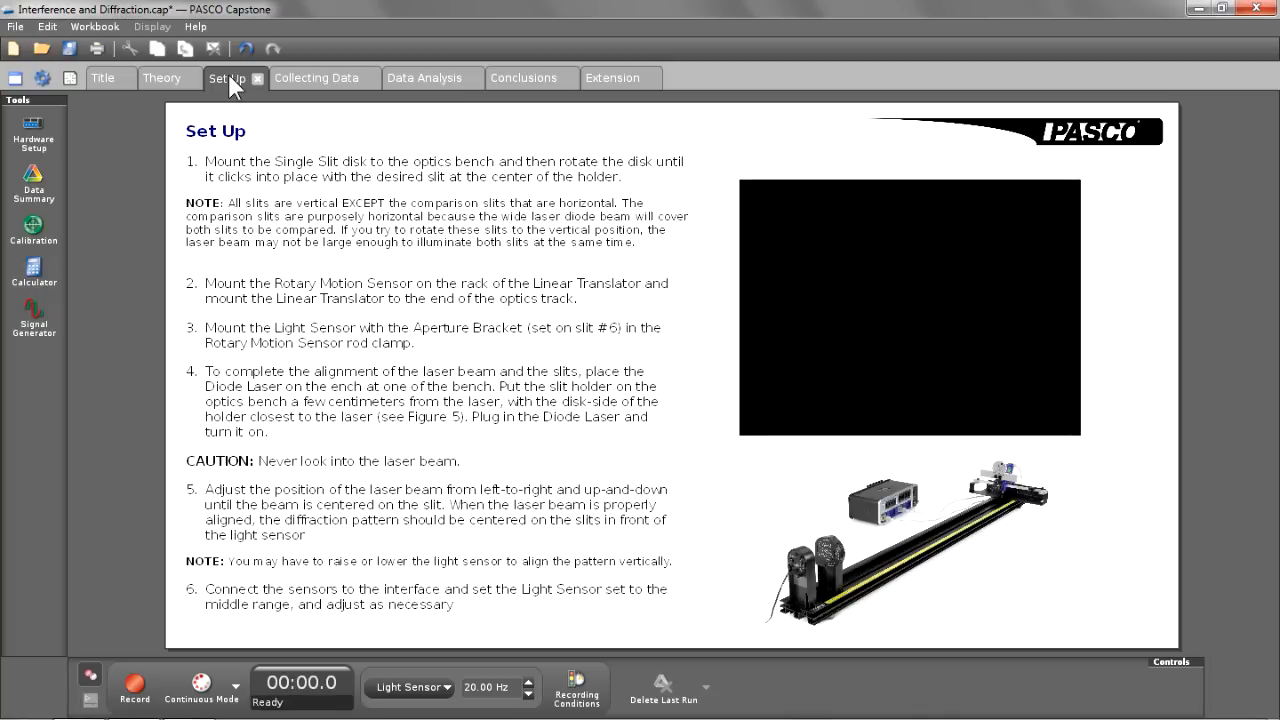
pyautogui.moveTo(804, 132)
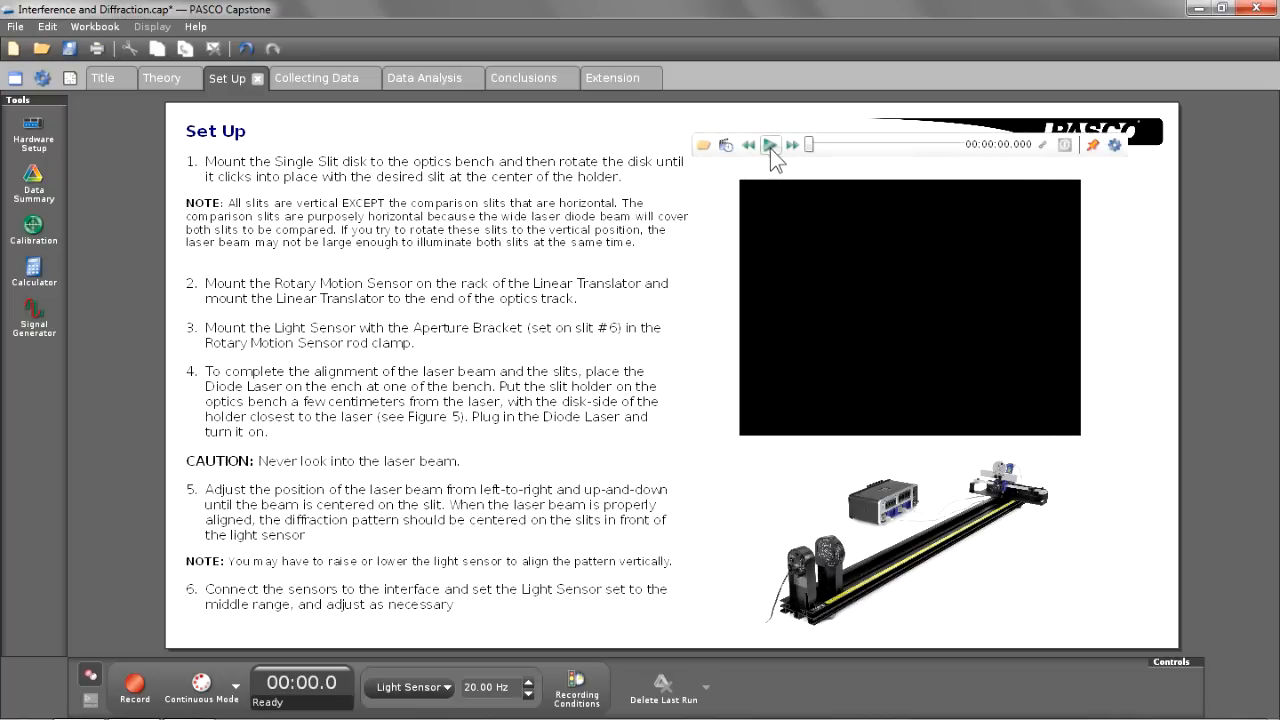
pyautogui.click(770, 144)
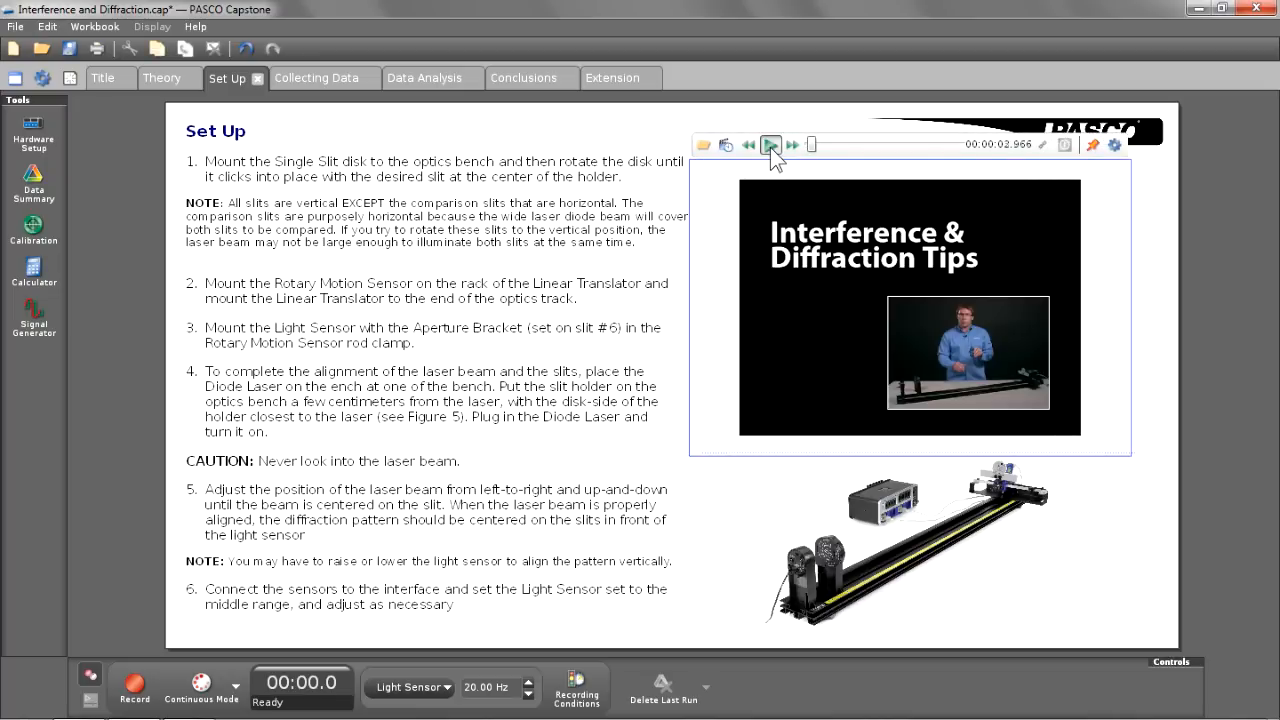
pyautogui.click(770, 144)
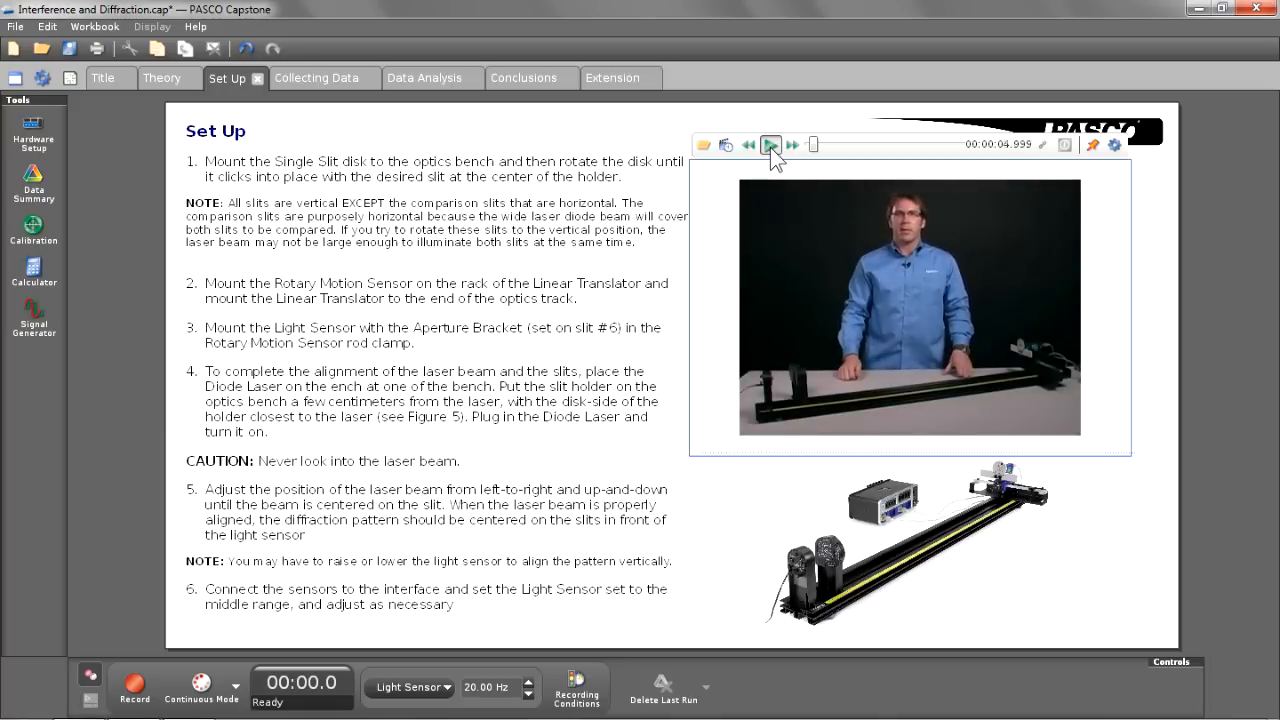
pyautogui.click(772, 144)
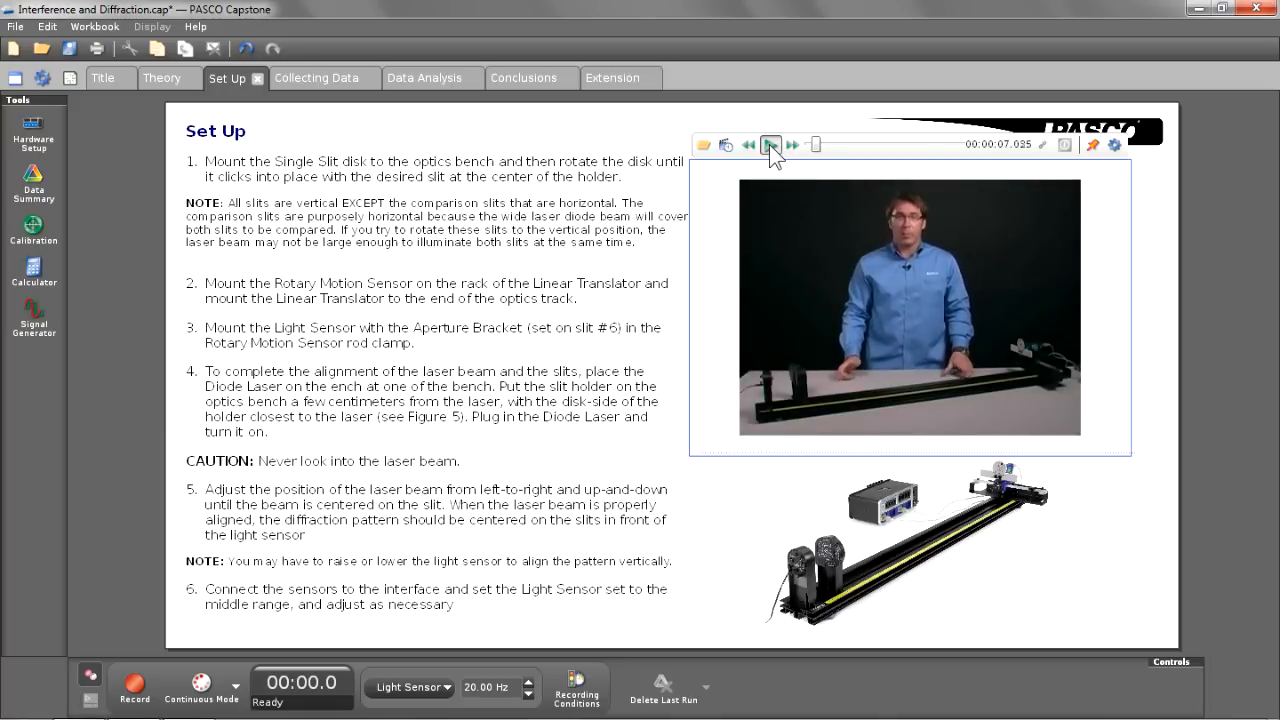
pyautogui.click(770, 144)
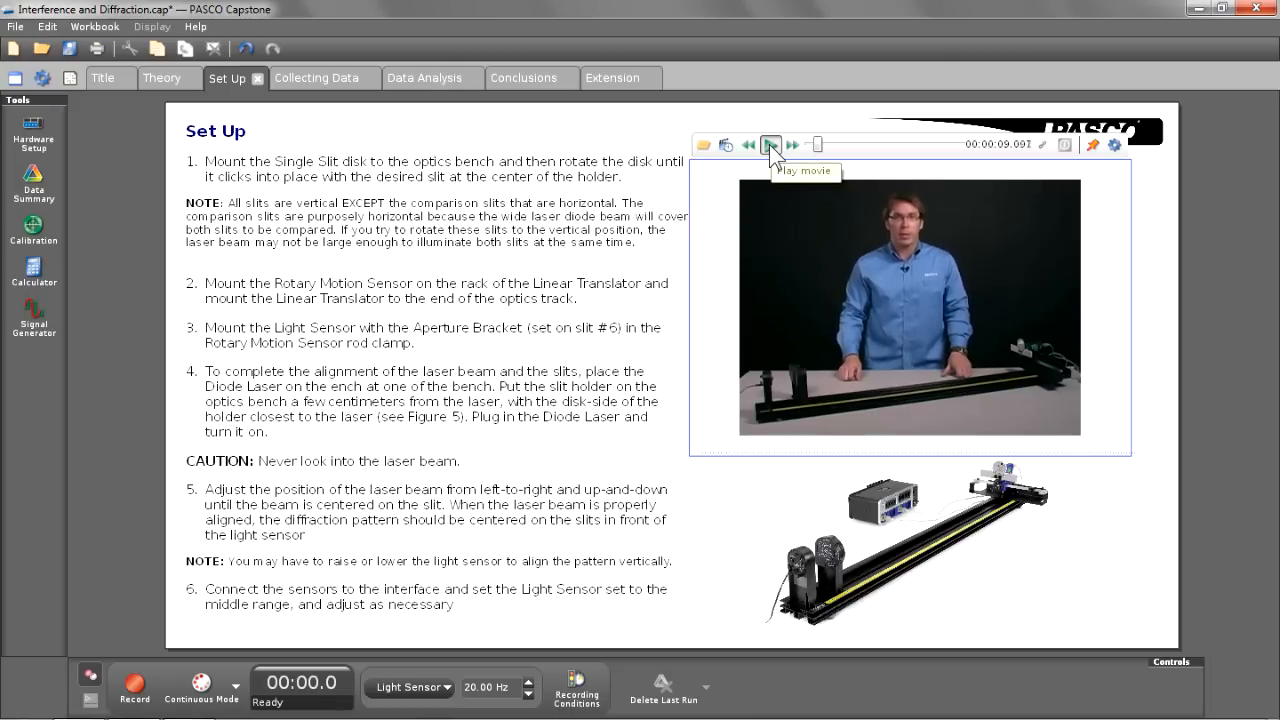
pyautogui.click(770, 144)
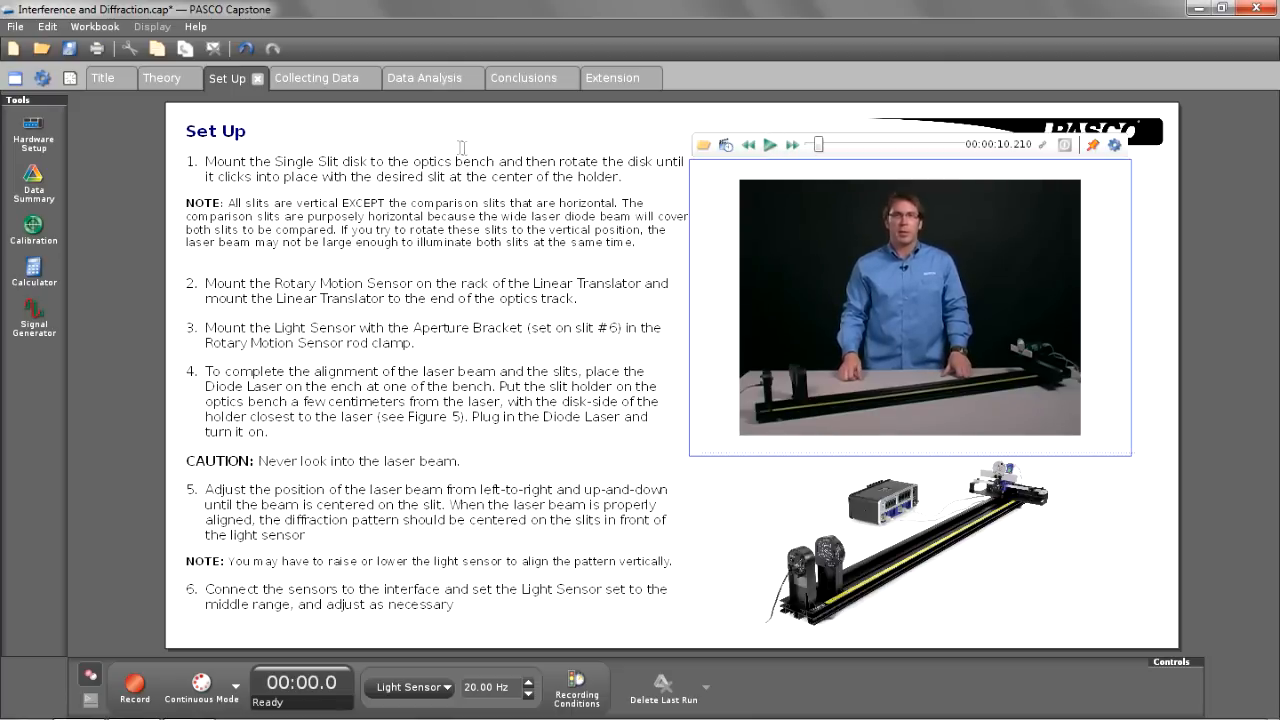
pyautogui.moveTo(330, 92)
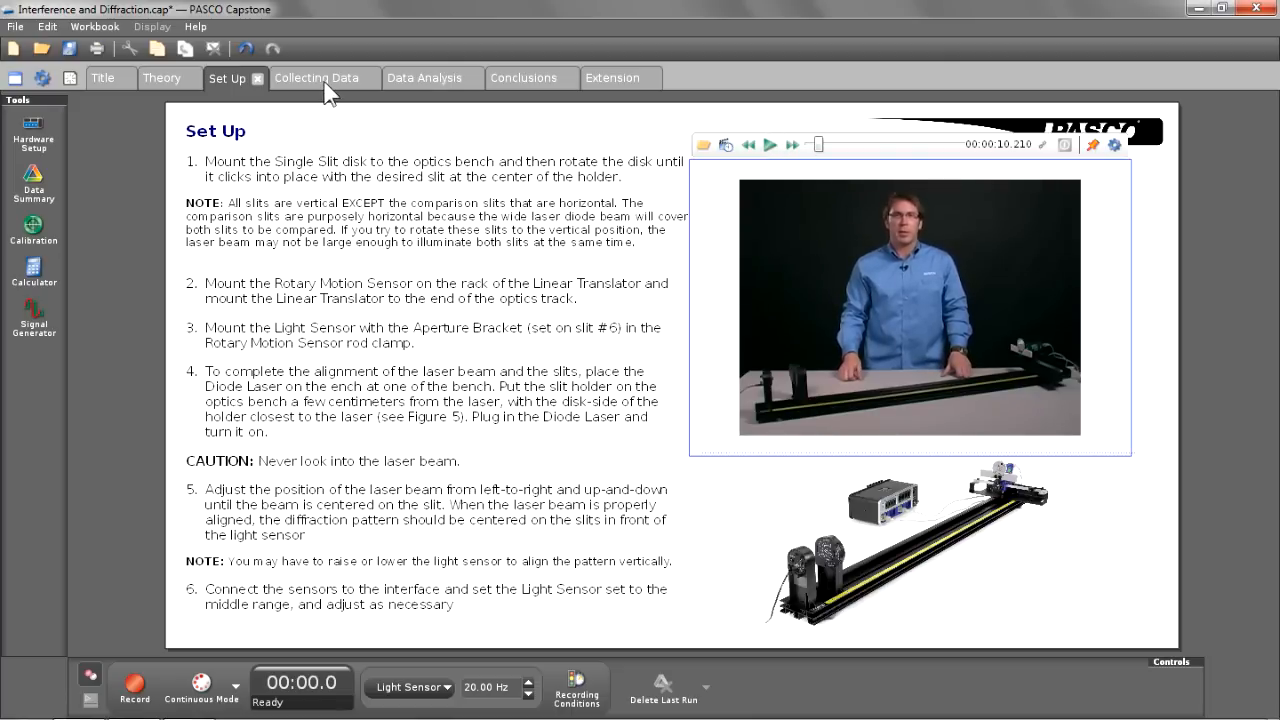
# Go to the Collecting Data page and scale the graph to show all run data
pyautogui.click(316, 78)
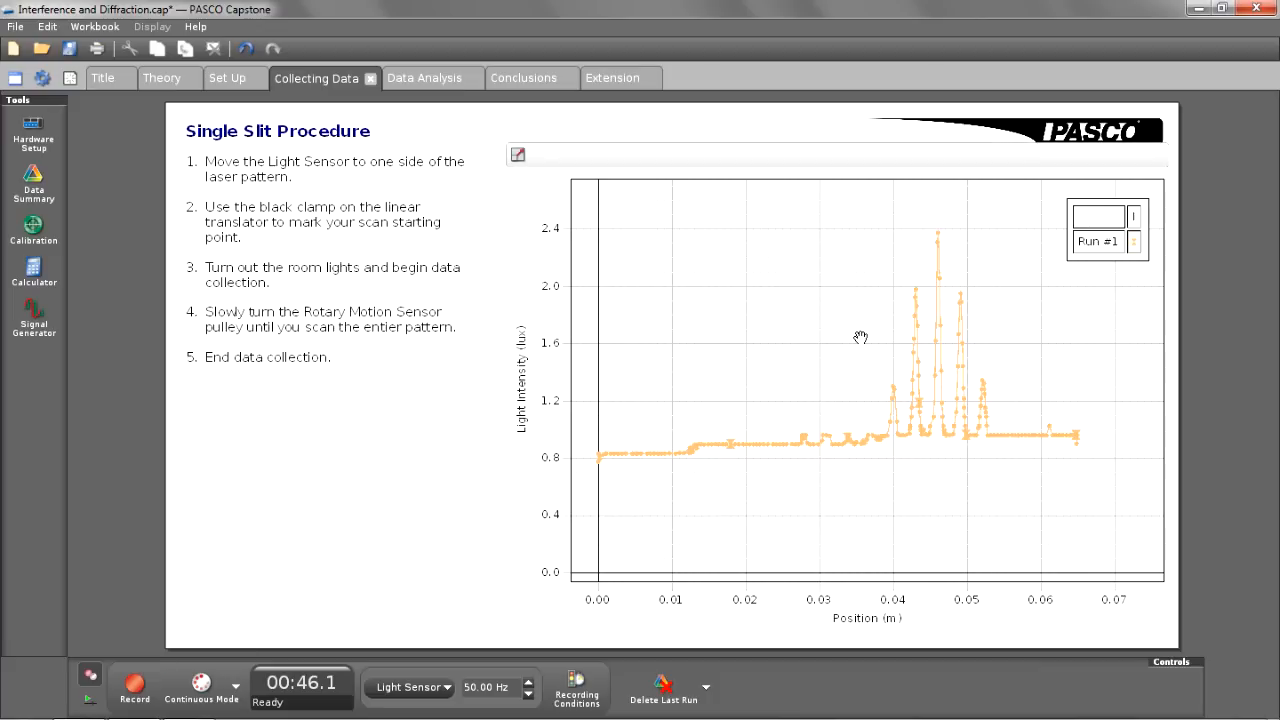
pyautogui.moveTo(516, 180)
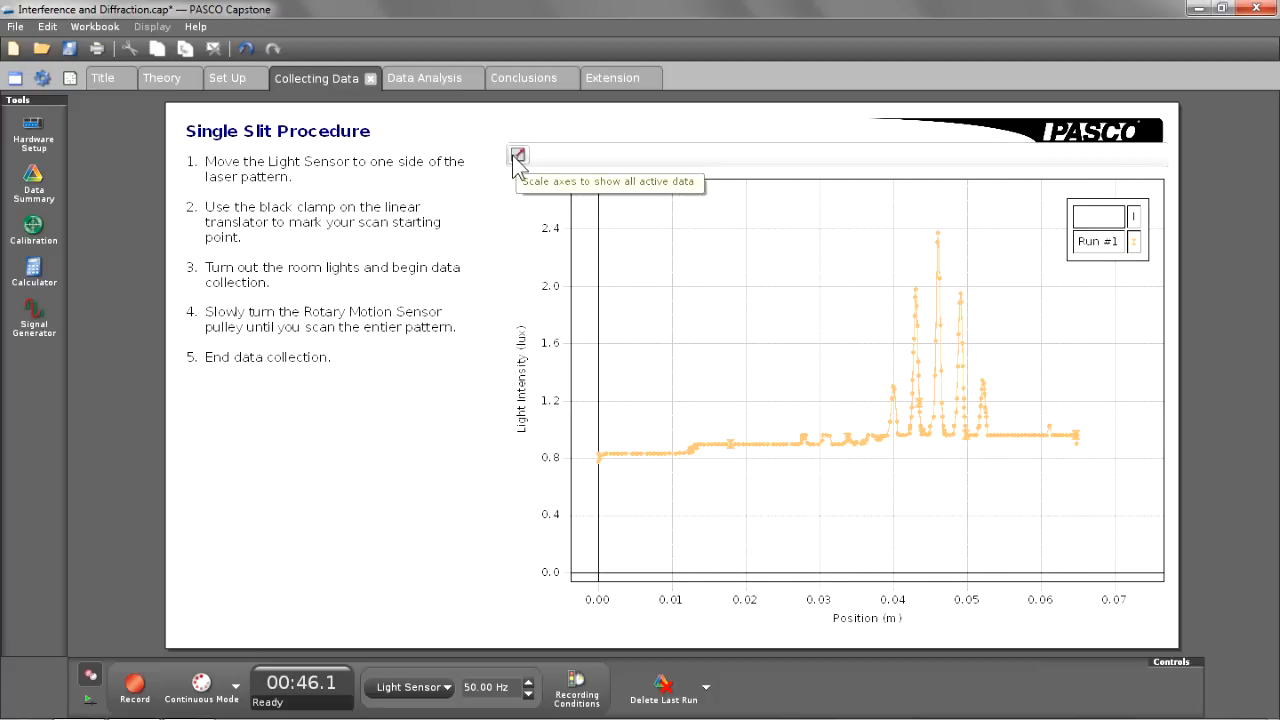
pyautogui.click(424, 78)
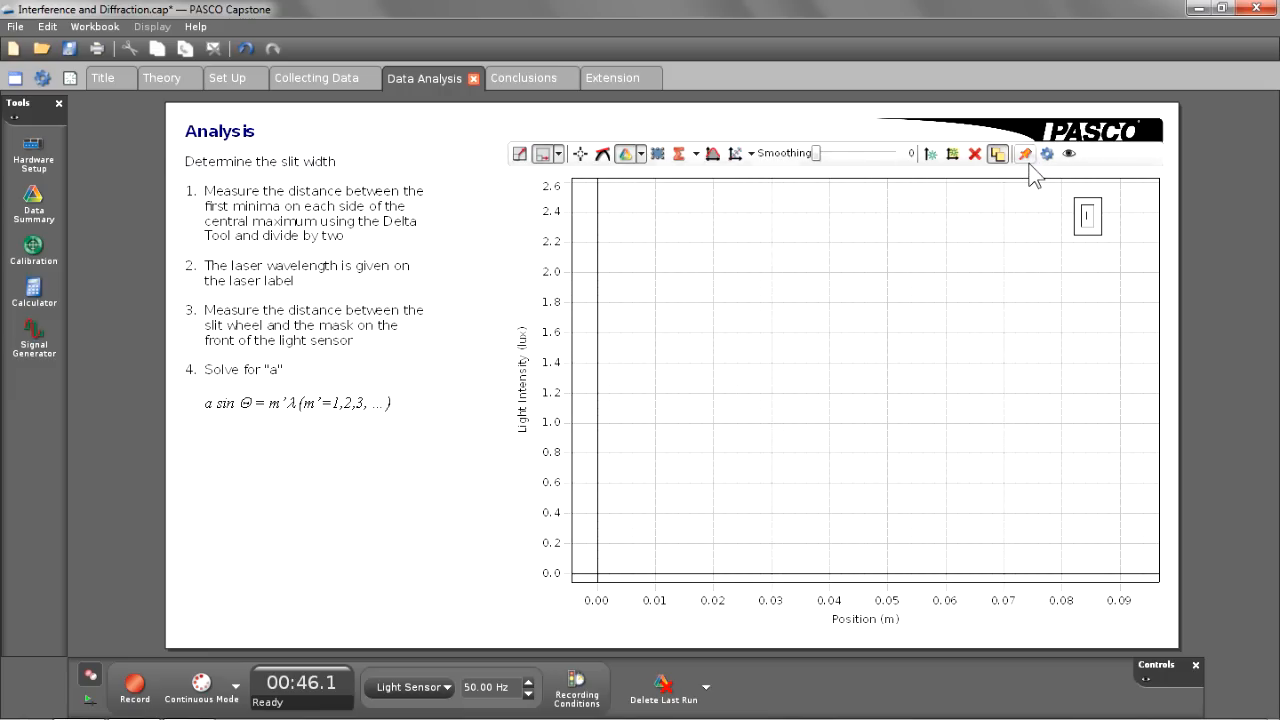
pyautogui.moveTo(1024, 152)
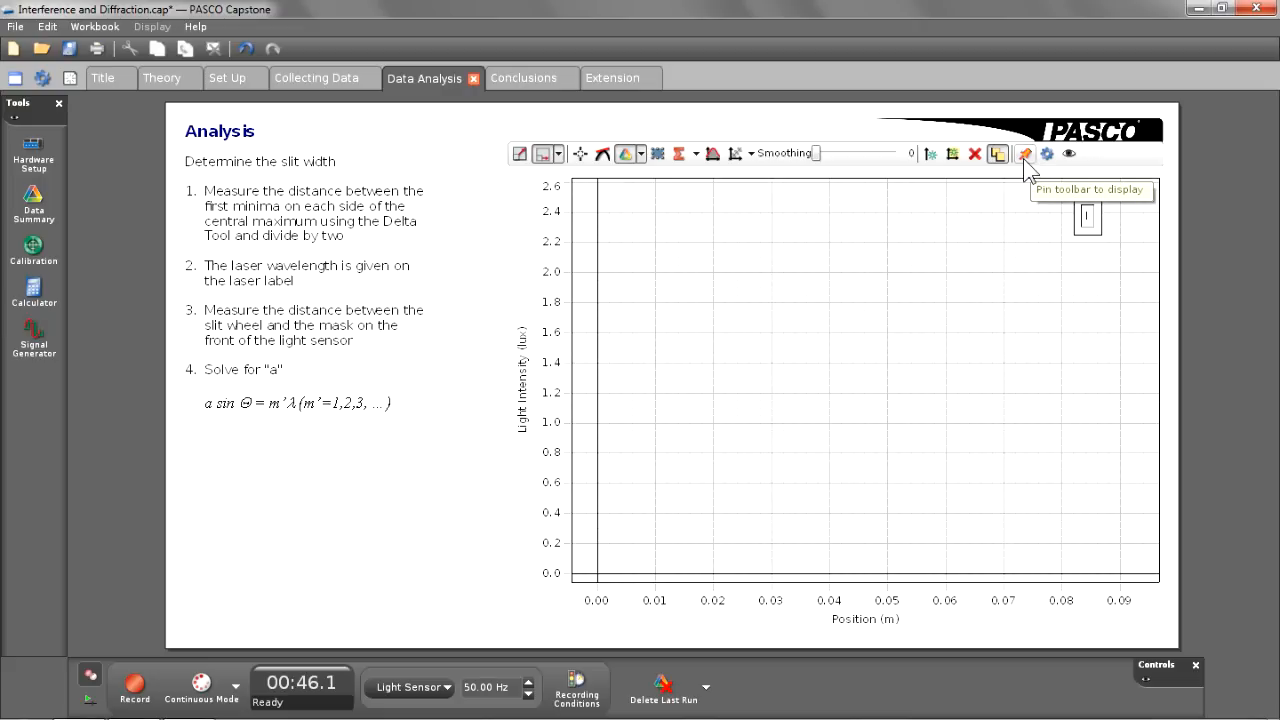
# Pin the Data Analysis graph's toolbar so it stays permanently displayed
pyautogui.click(998, 152)
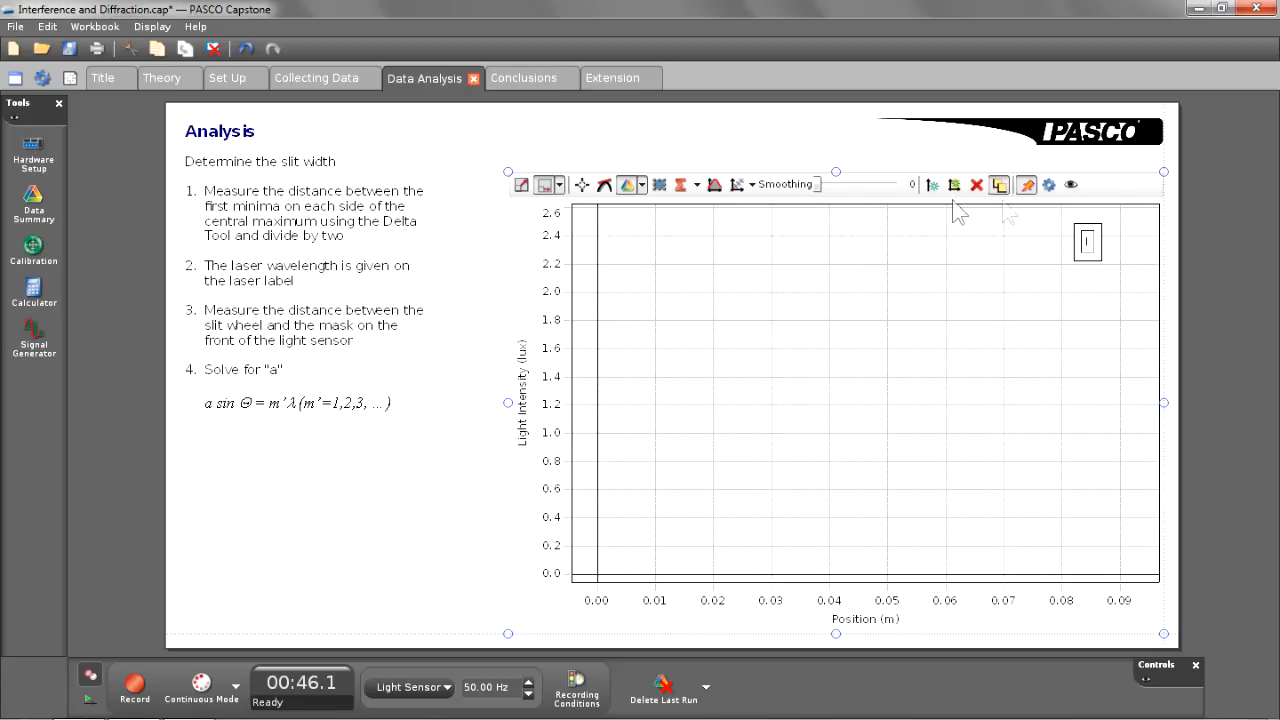
pyautogui.moveTo(956, 192)
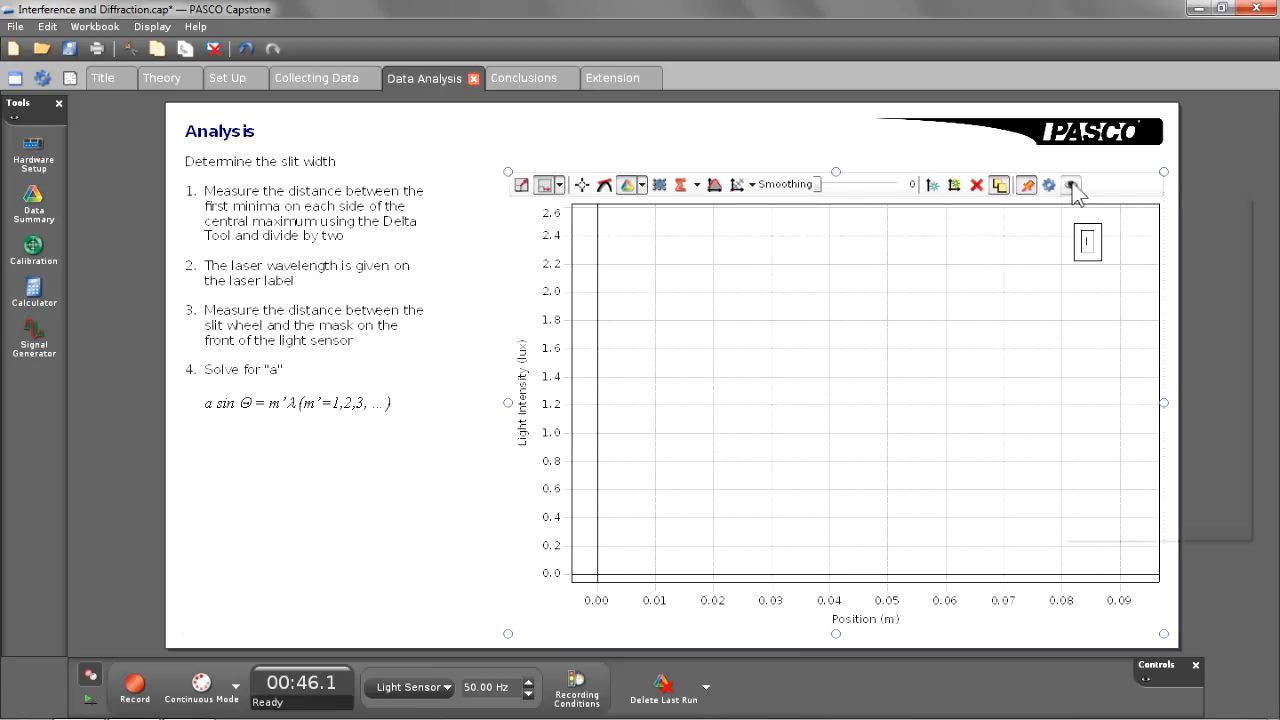
# Show the full list of analysis tools for the graph toolbar
pyautogui.click(1072, 184)
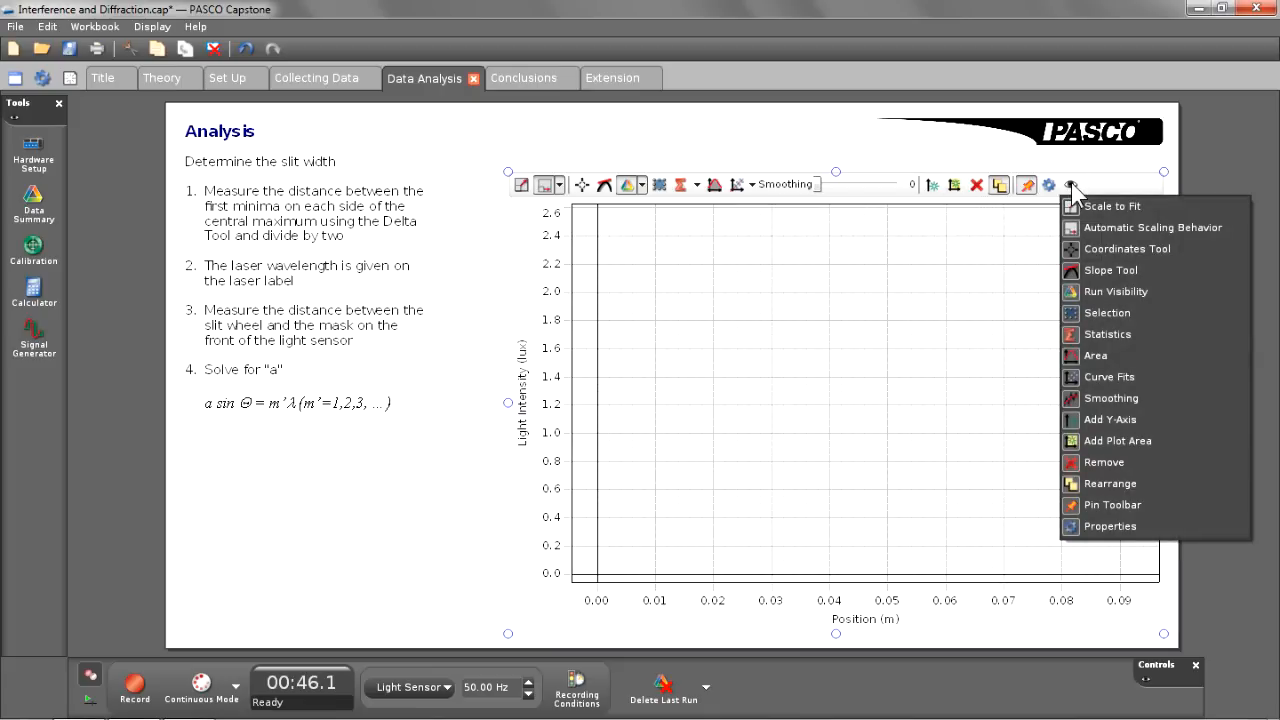
pyautogui.moveTo(1110, 482)
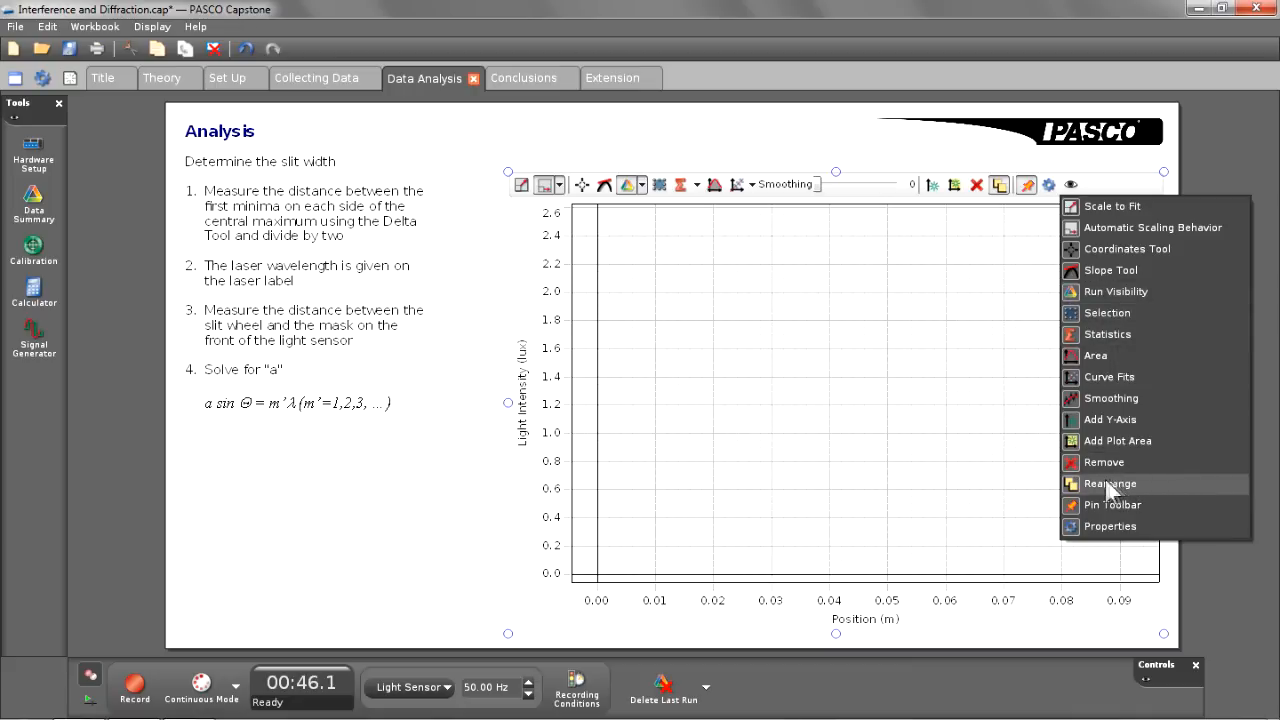
pyautogui.moveTo(1110, 504)
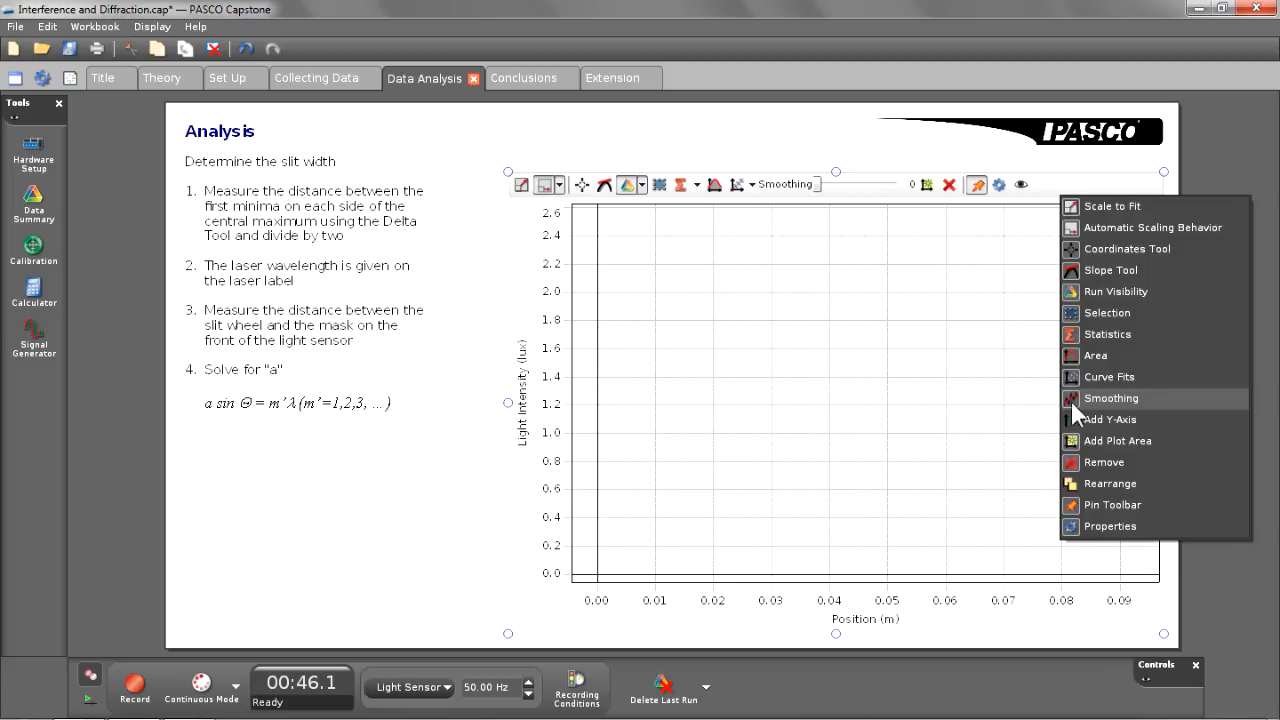
pyautogui.moveTo(1076, 360)
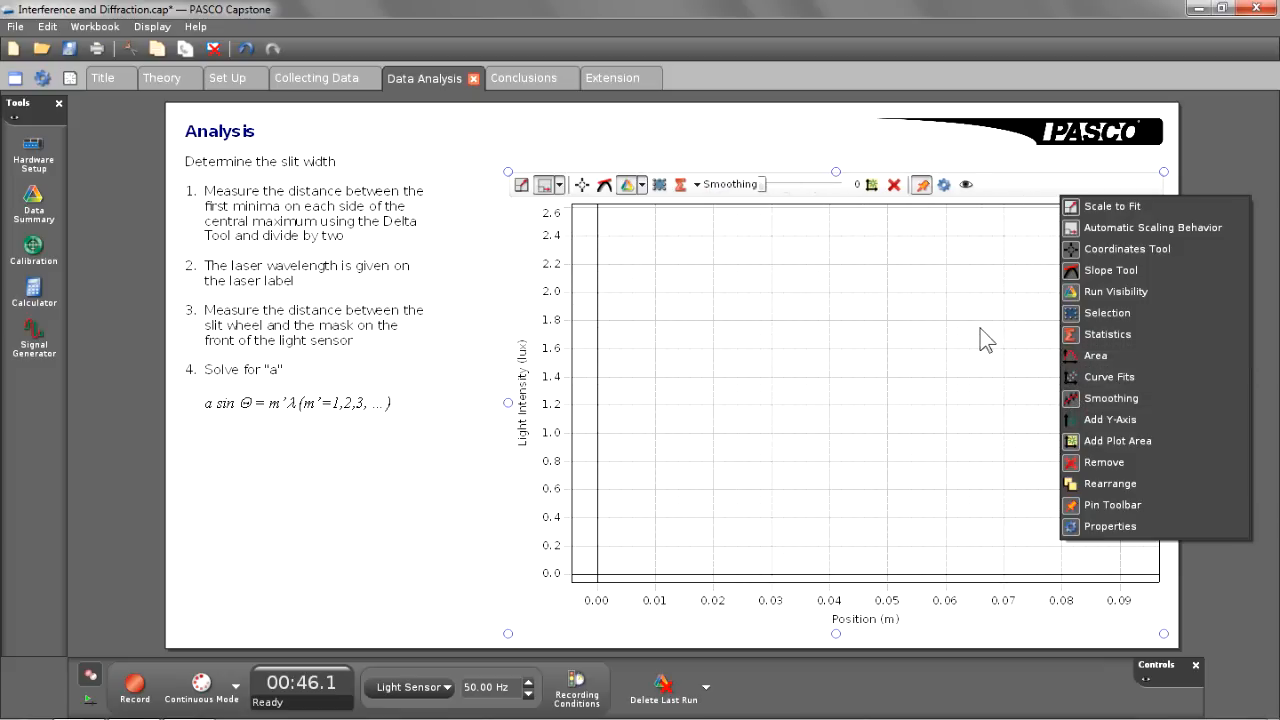
pyautogui.moveTo(820, 156)
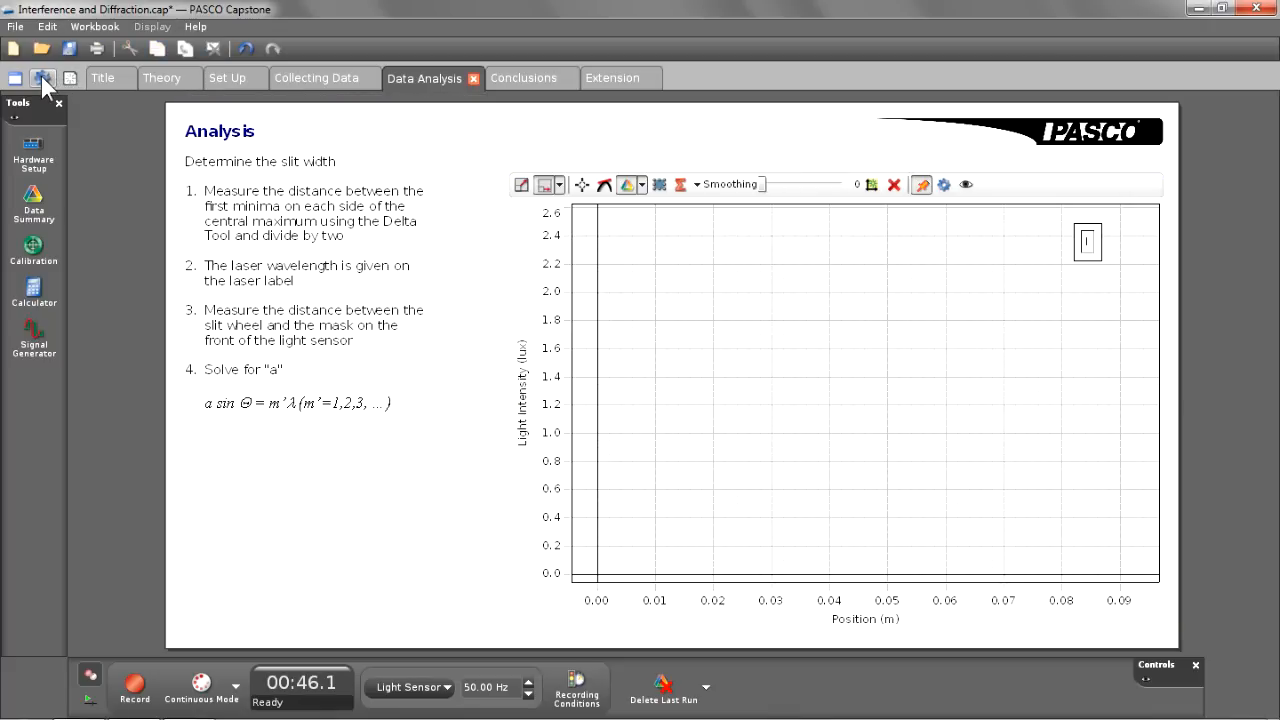
# Lock the Data Analysis page in its Properties, then move to the Conclusions page
pyautogui.click(44, 78)
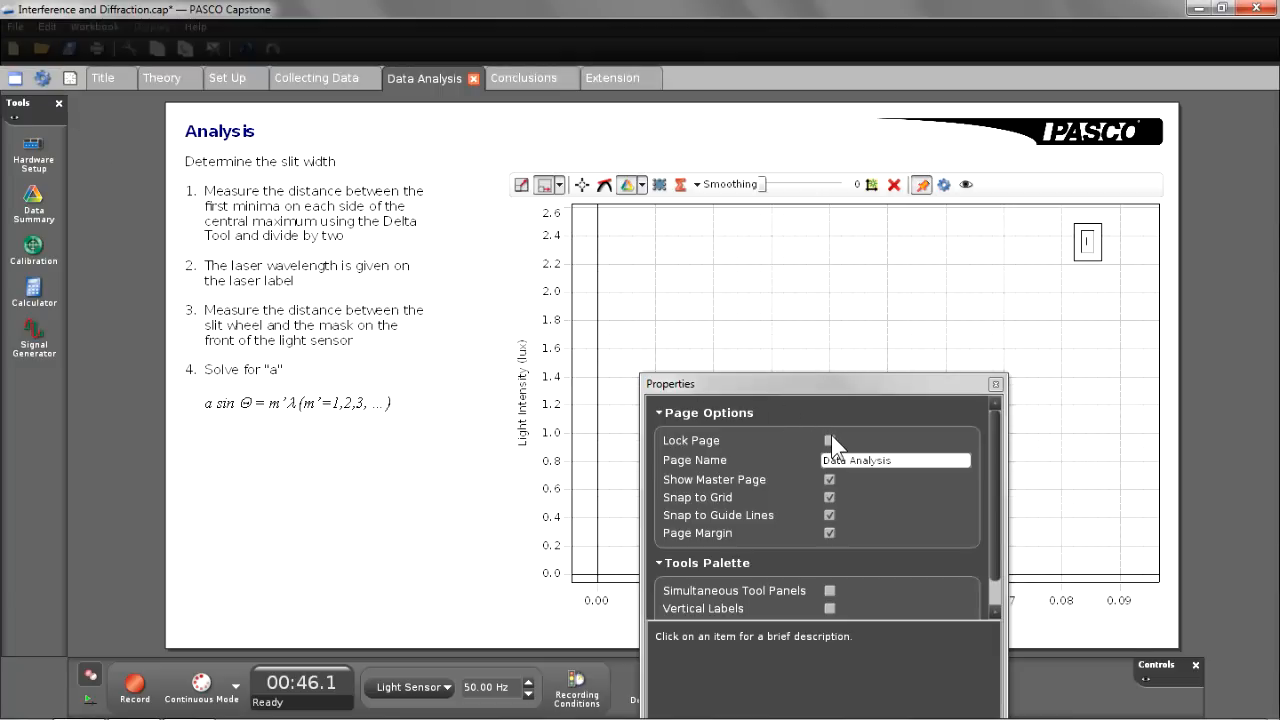
pyautogui.click(828, 436)
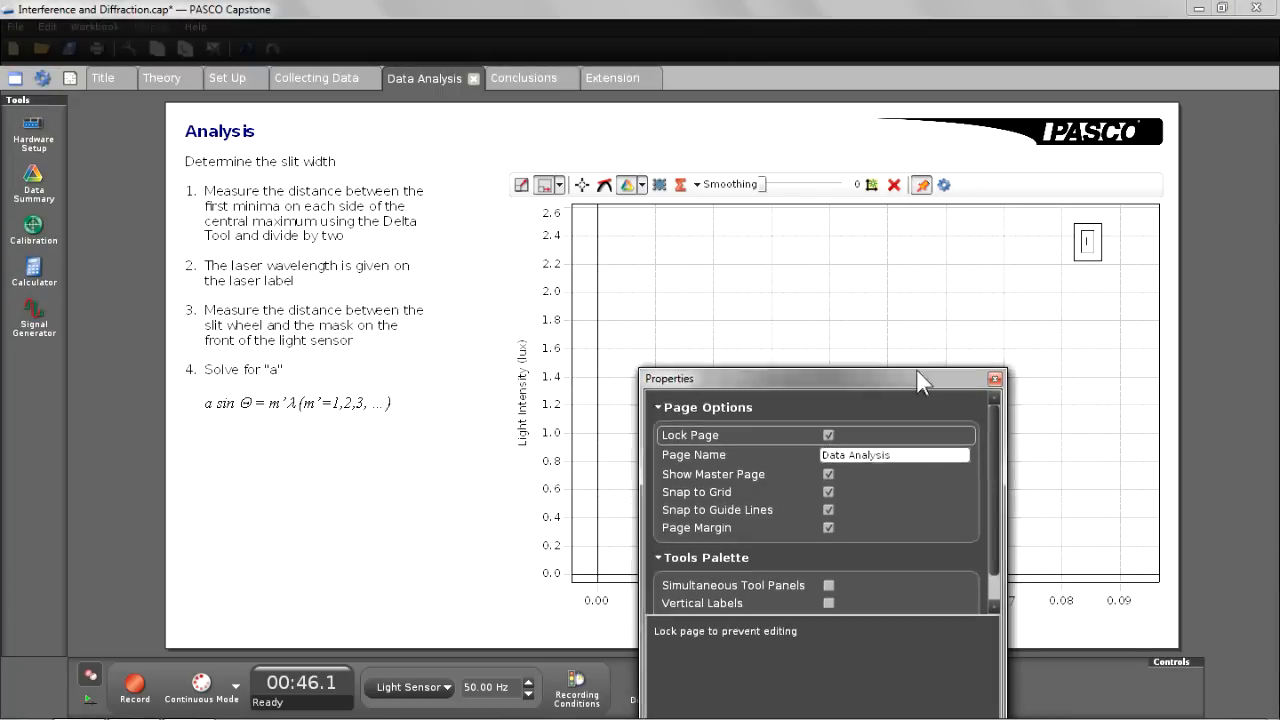
pyautogui.click(994, 380)
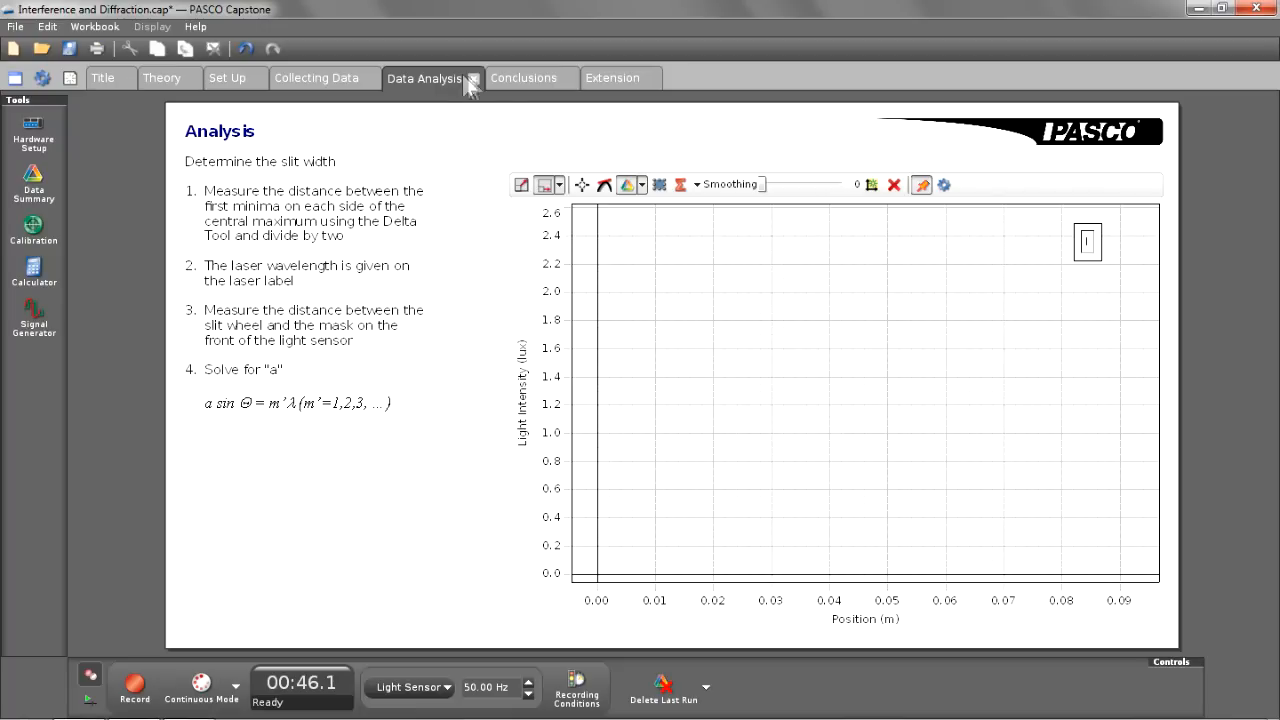
pyautogui.click(524, 78)
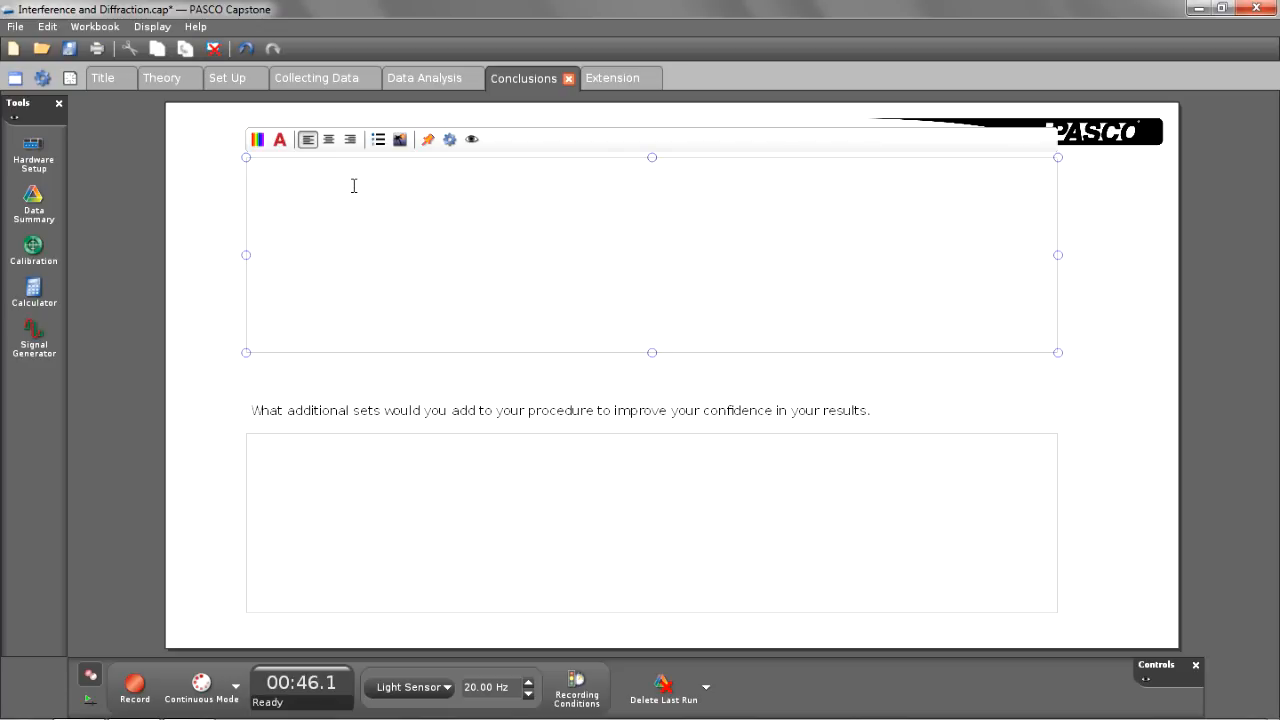
# Enter 'the information' in the top Conclusions answer box and go to the Extension page
pyautogui.write('the informati')
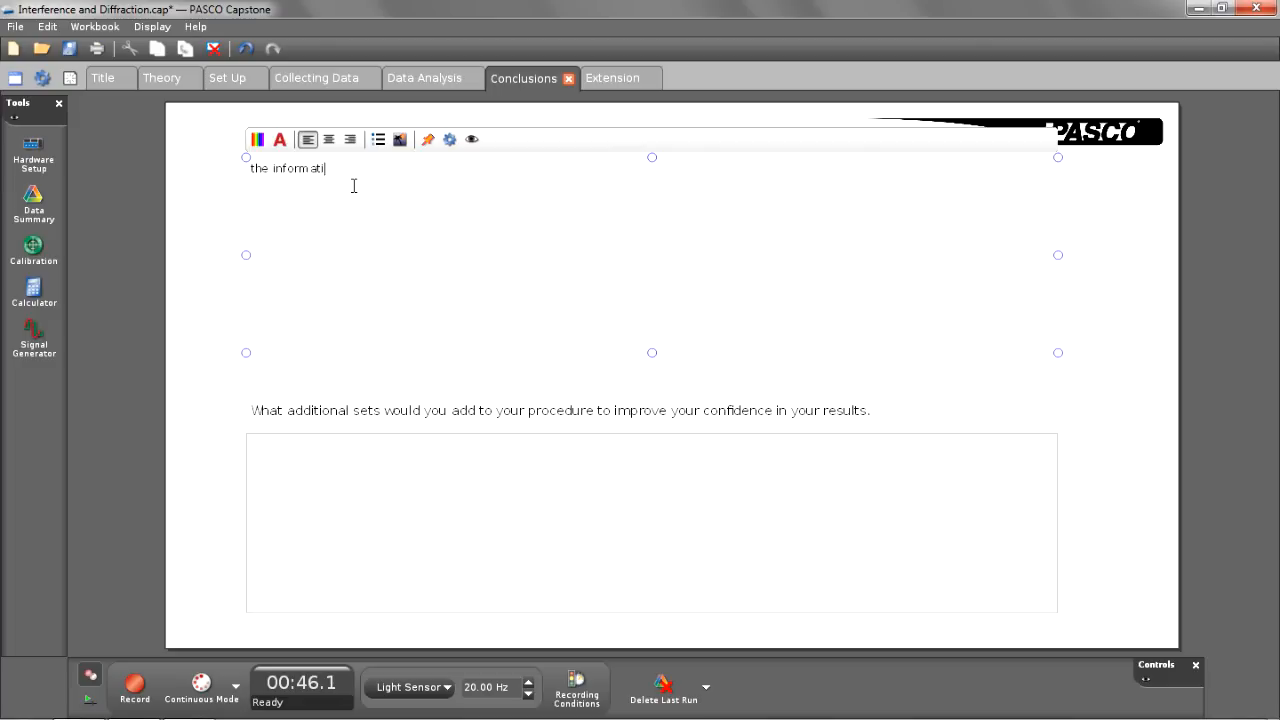
pyautogui.write('on')
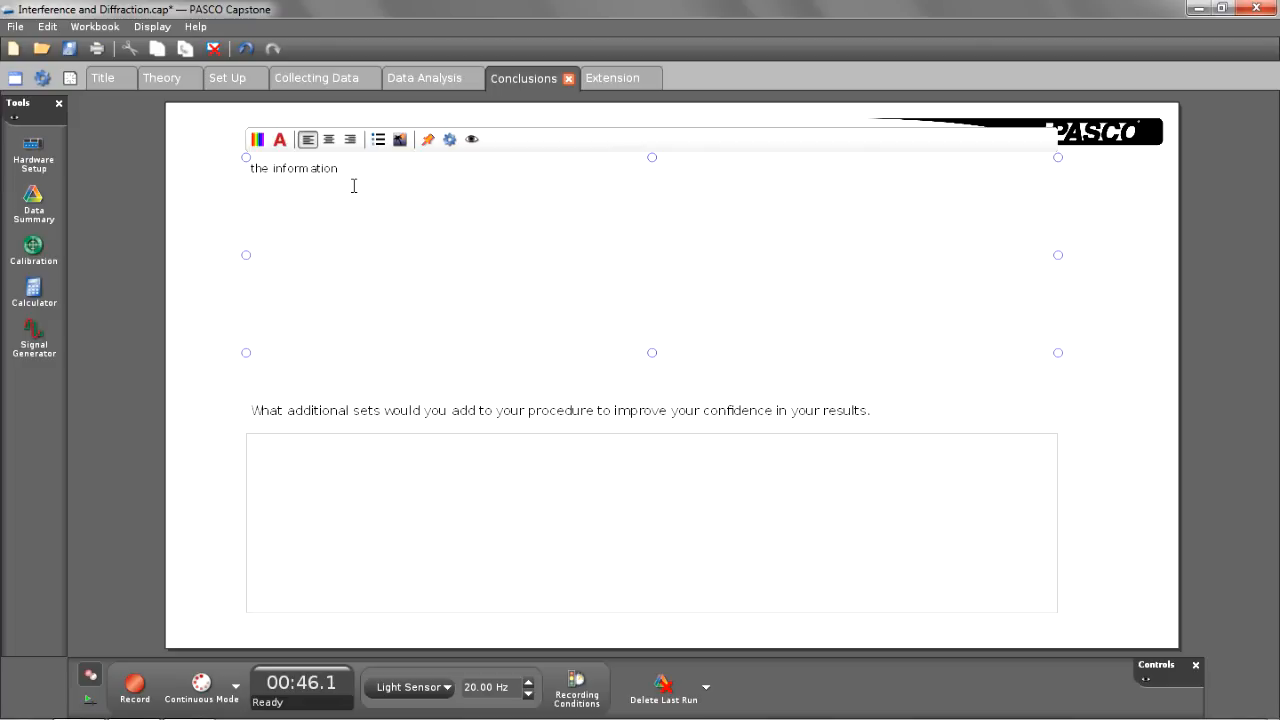
pyautogui.click(612, 78)
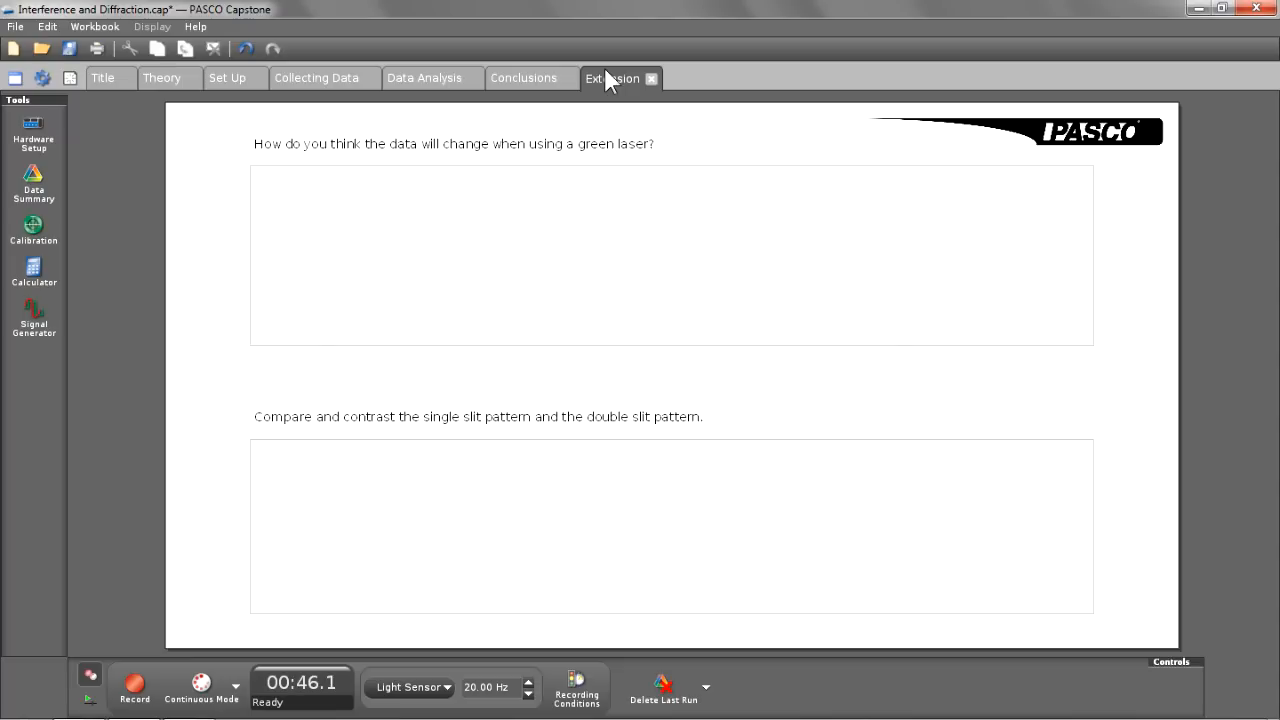
pyautogui.moveTo(348, 90)
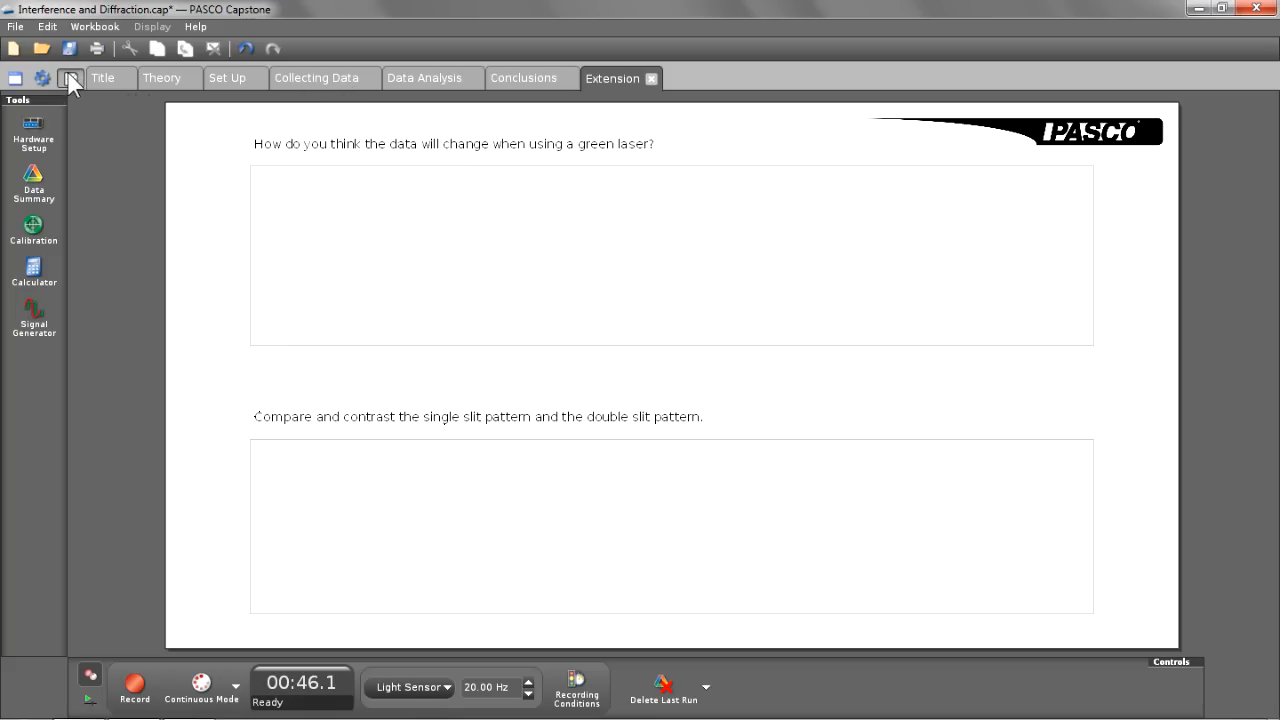
# Add a new blank Page #8 to the end of the workbook
pyautogui.click(70, 78)
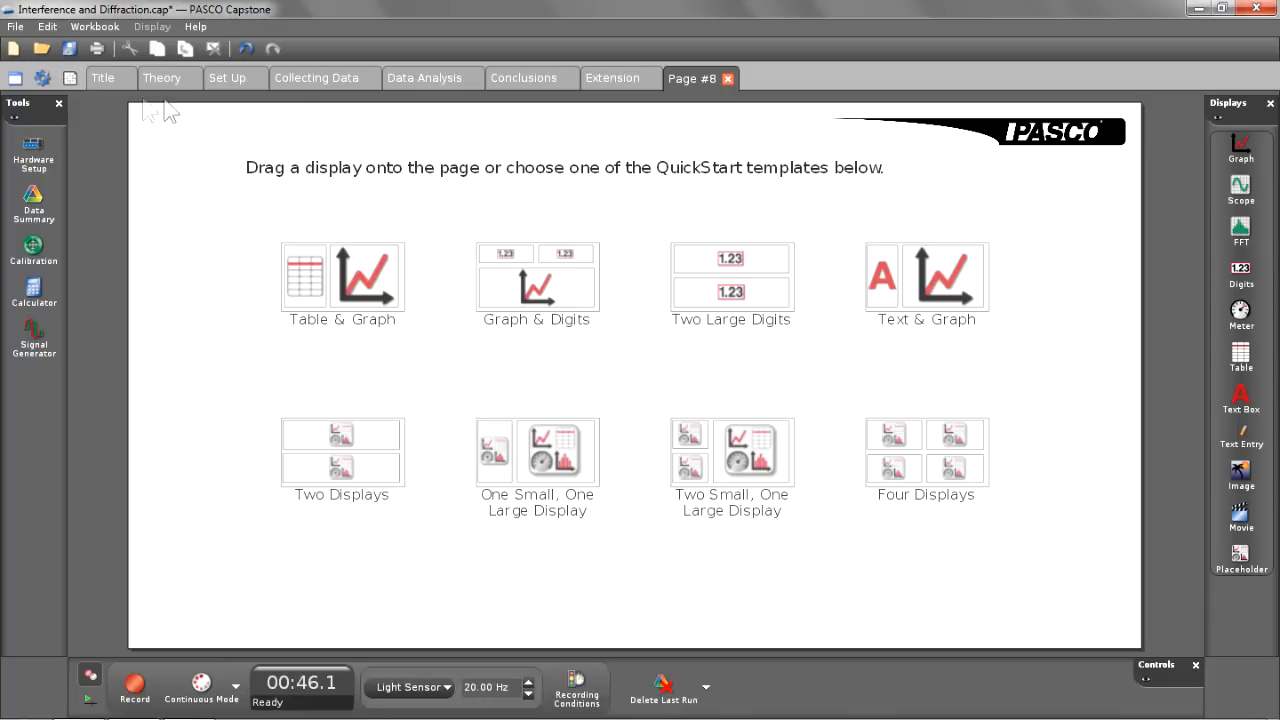
pyautogui.moveTo(678, 130)
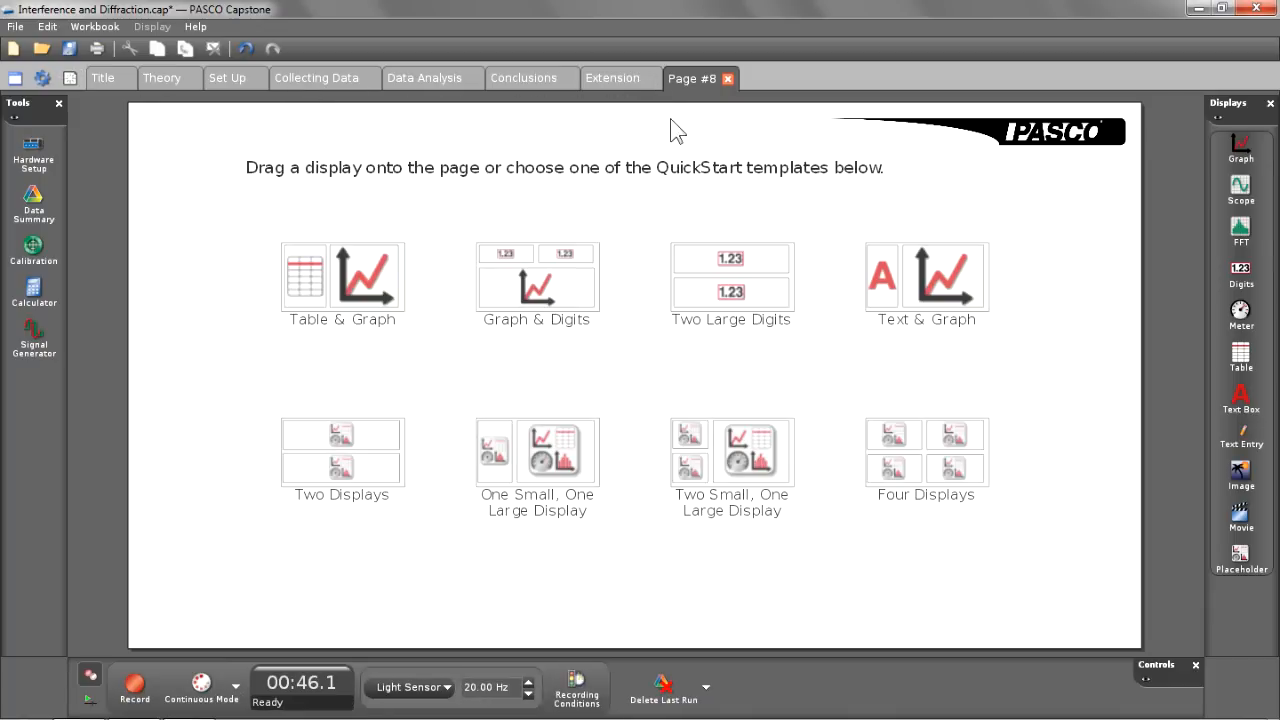
pyautogui.moveTo(456, 204)
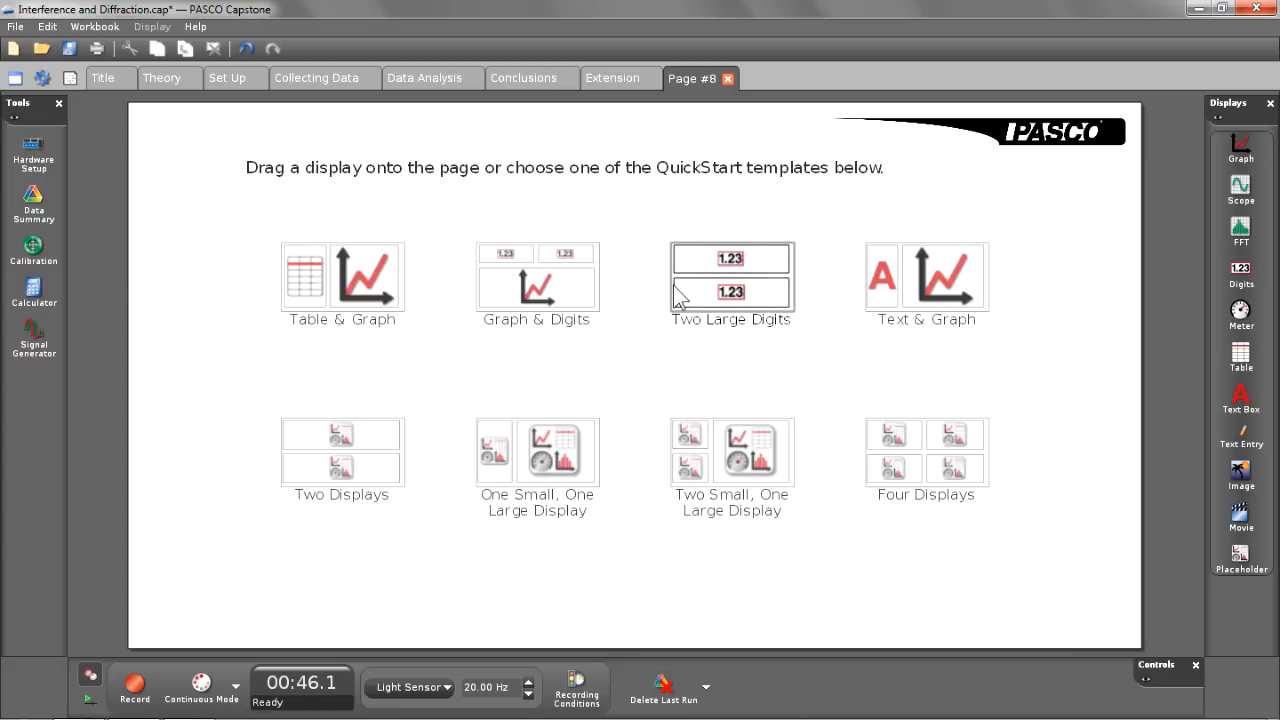
pyautogui.moveTo(1218, 178)
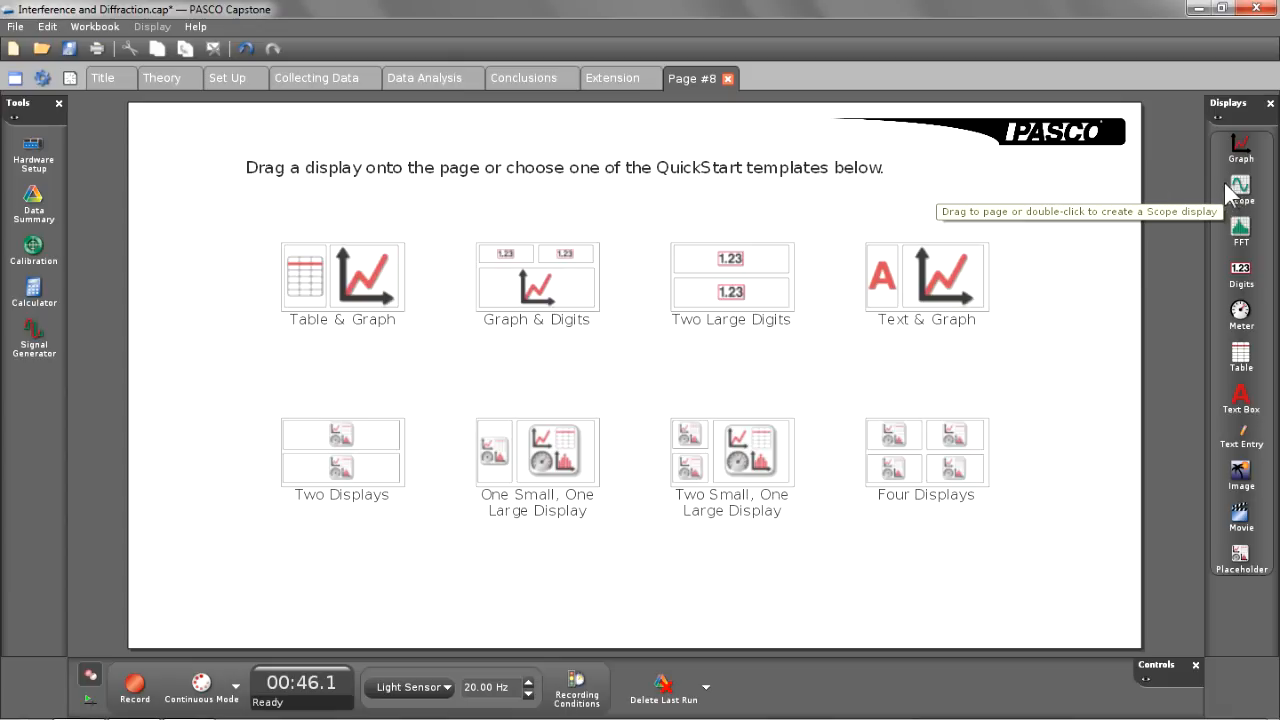
pyautogui.moveTo(904, 222)
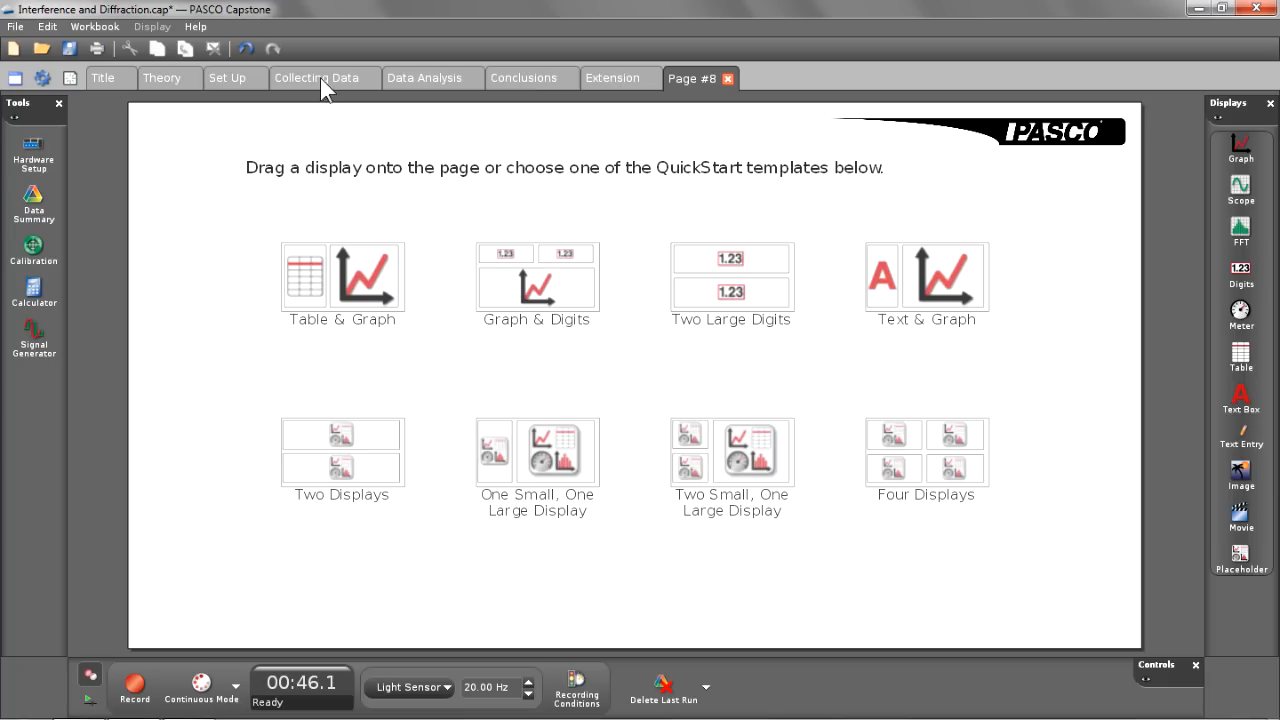
# Return to the Collecting Data page and select the light intensity graph to copy
pyautogui.click(316, 78)
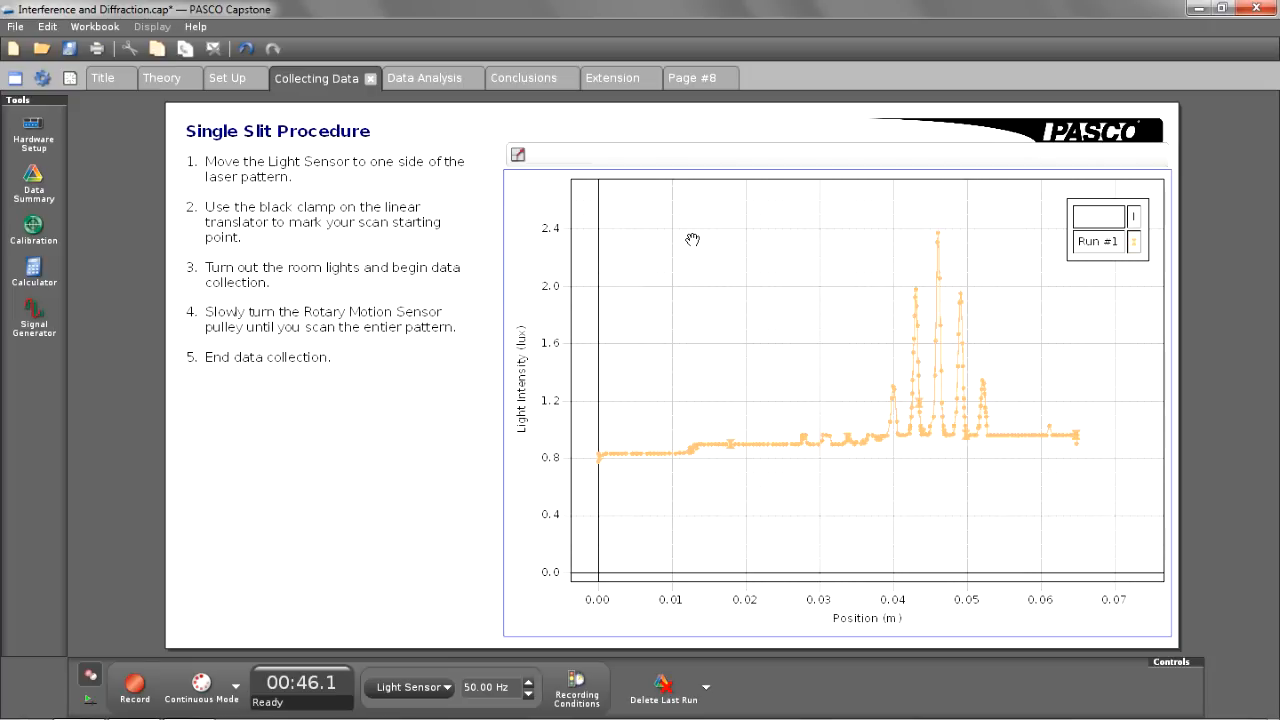
pyautogui.moveTo(692, 236)
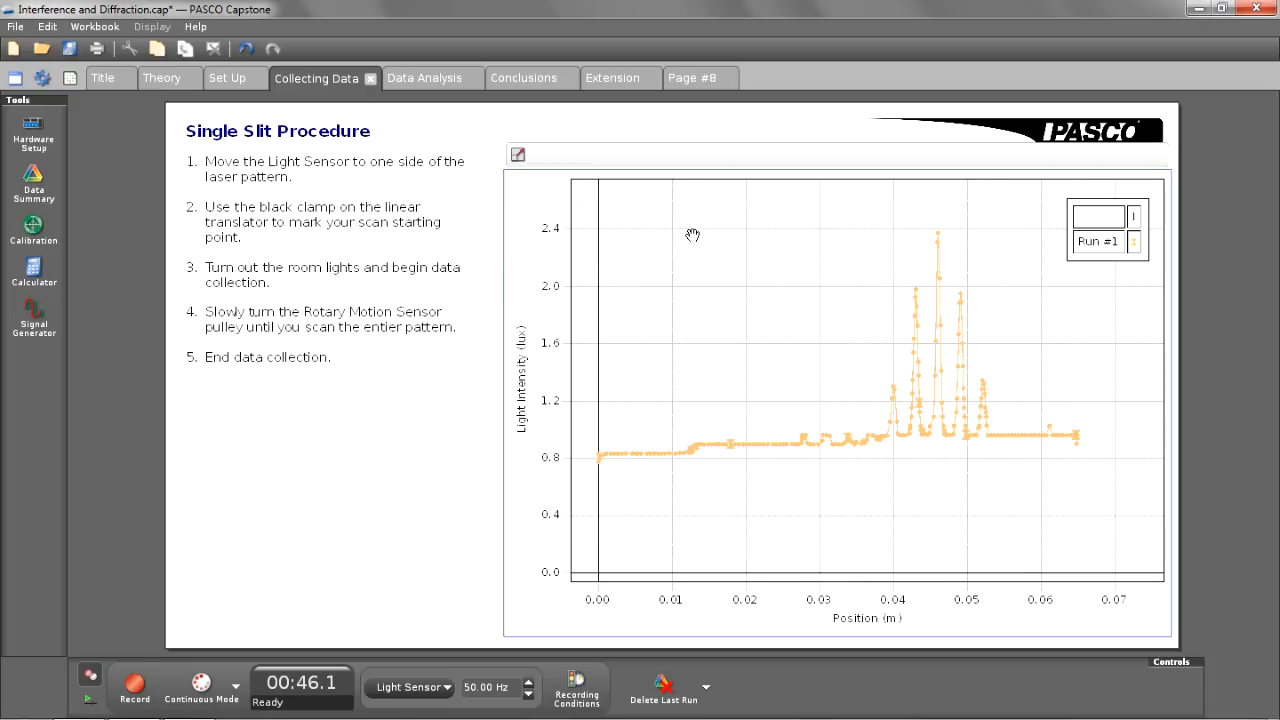
pyautogui.click(686, 78)
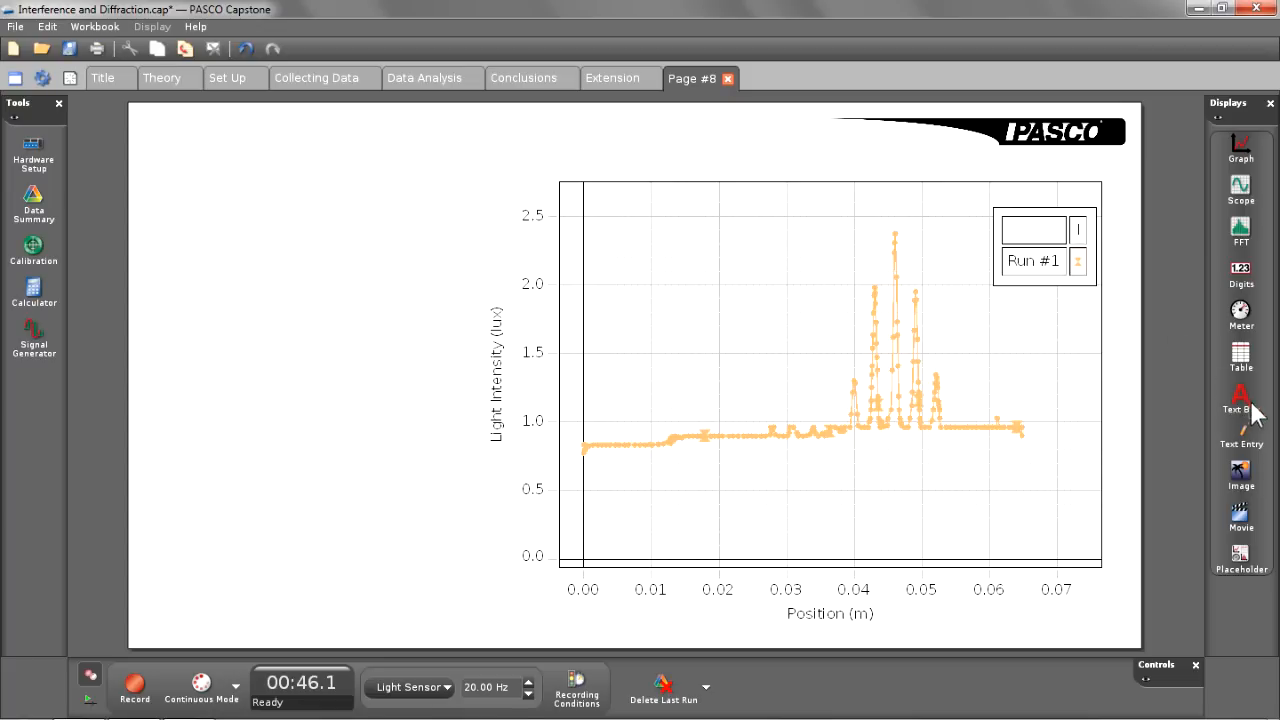
# Add a Text Entry display beside the pasted intensity graph on Page #8
pyautogui.click(1240, 436)
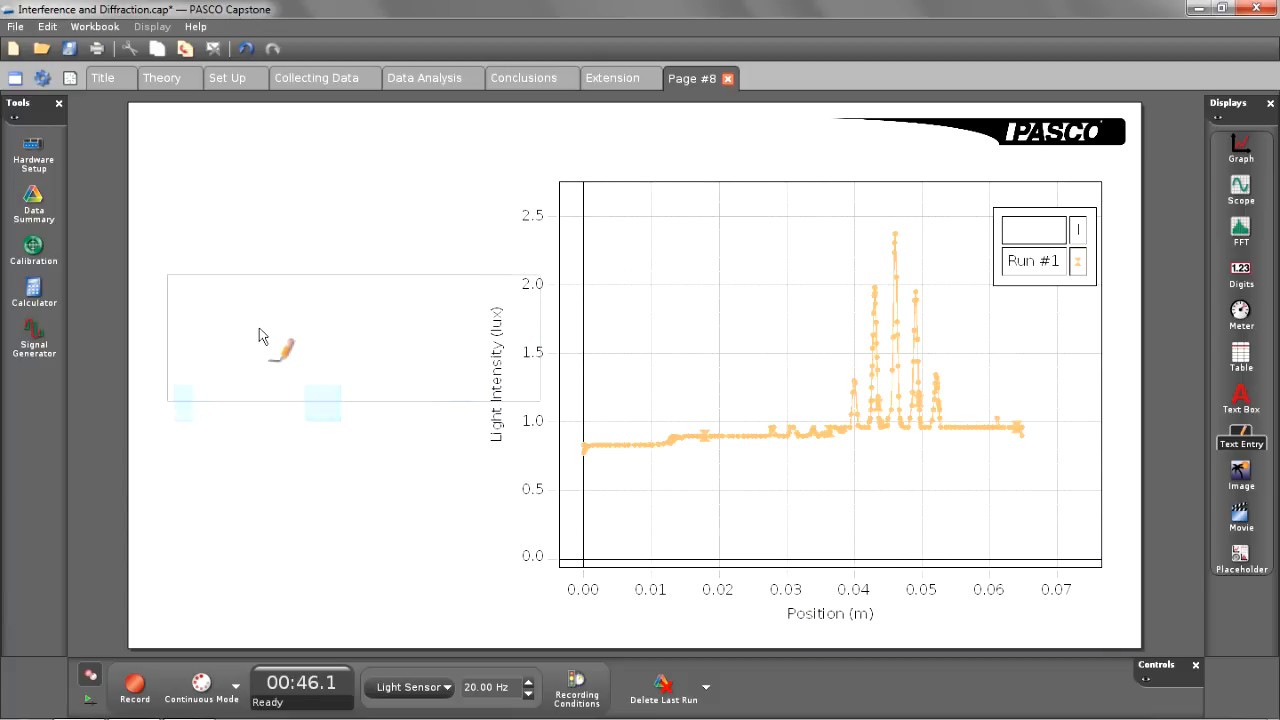